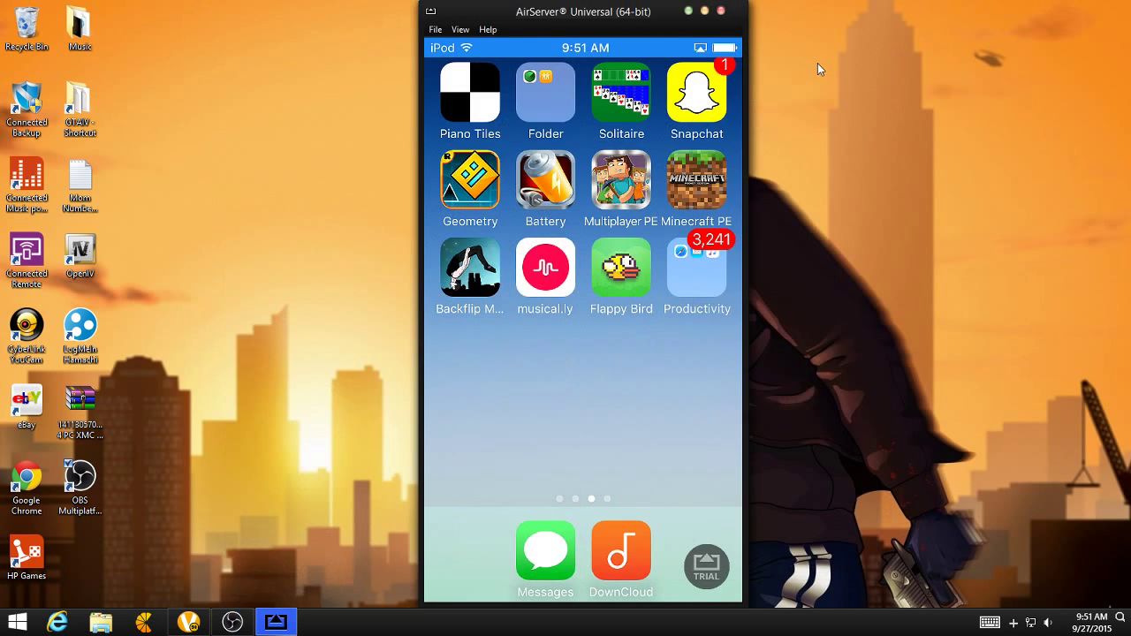
pyautogui.moveTo(792, 139)
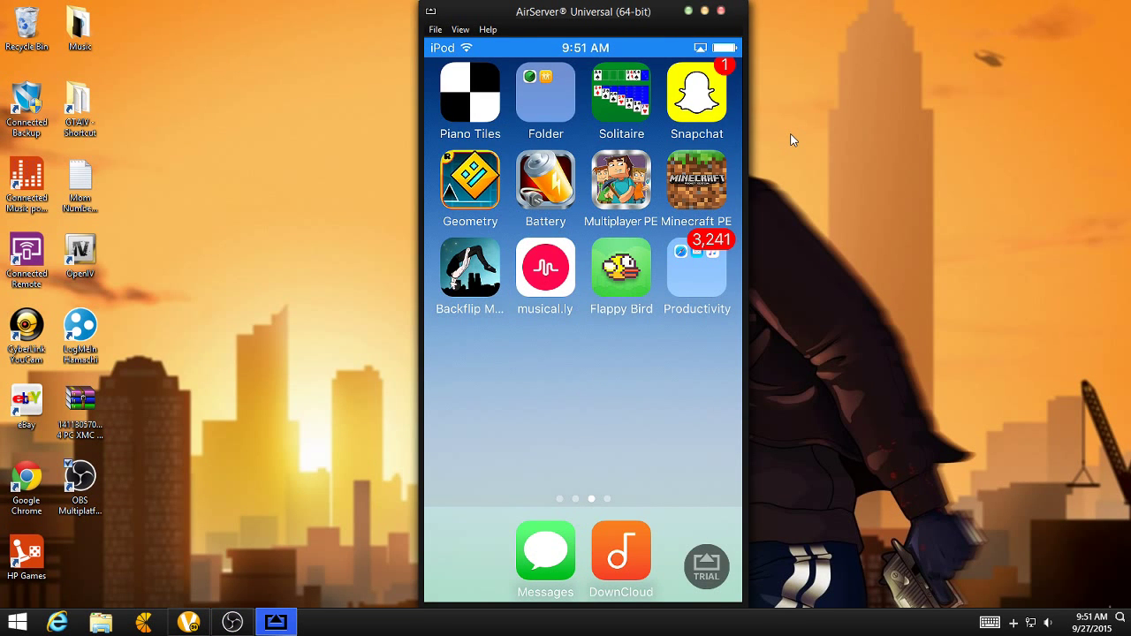
# - Launch Safari from the Productivity folder on the home screen
pyautogui.hscroll(-3)
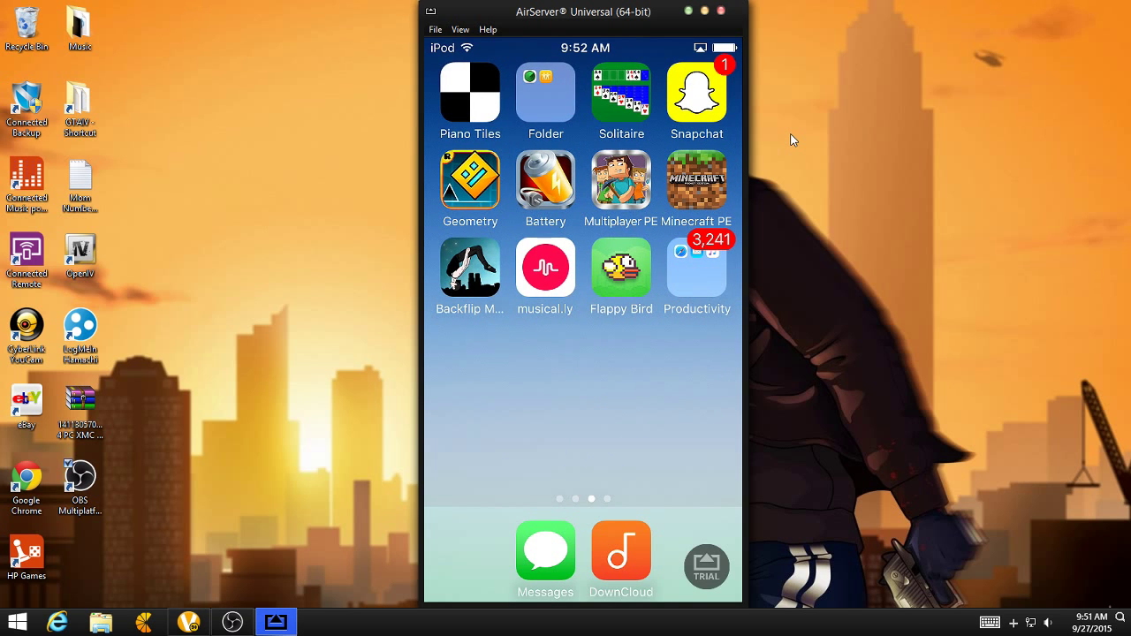
pyautogui.click(696, 268)
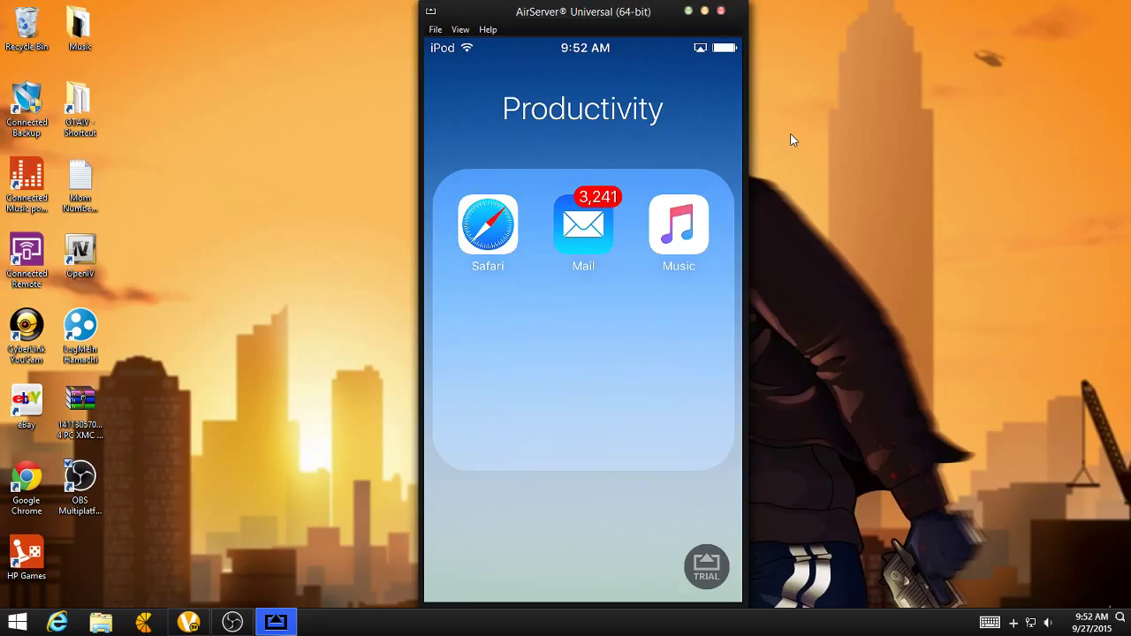
pyautogui.click(488, 223)
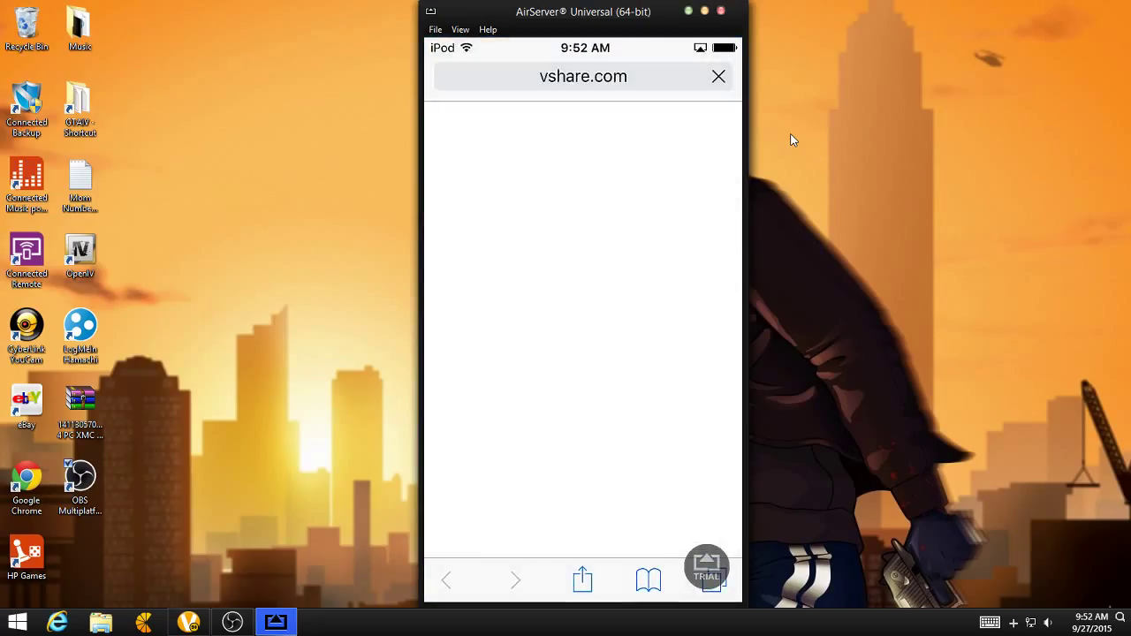
pyautogui.click(583, 76)
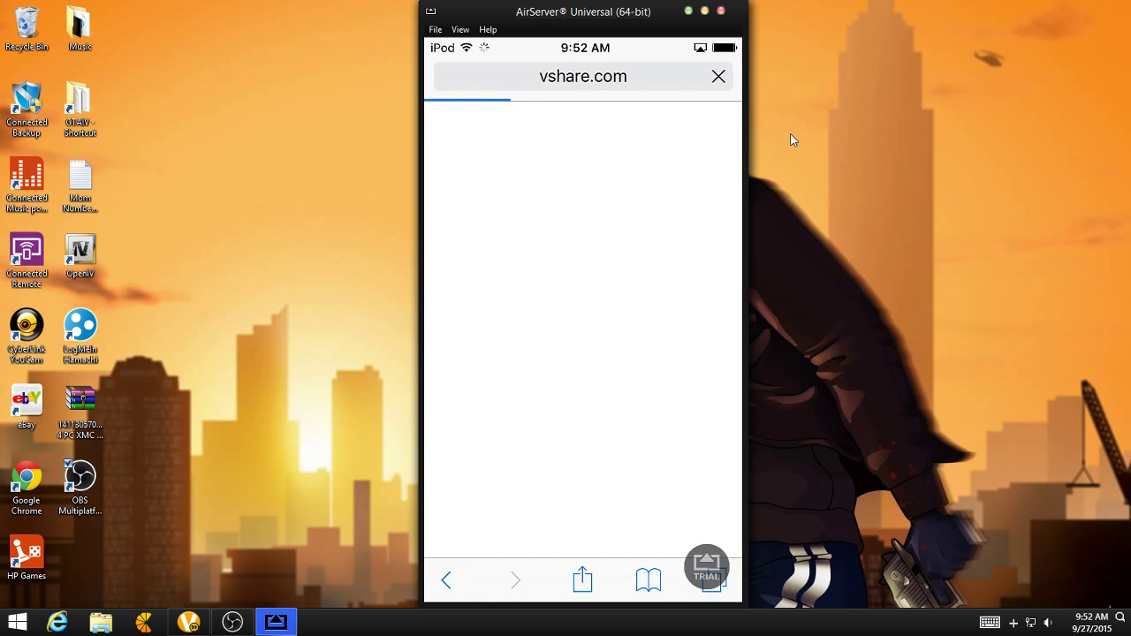
# - Go to iosemusapp.com and reach the Install Now offer for the iOSEmus profile
pyautogui.click(575, 76)
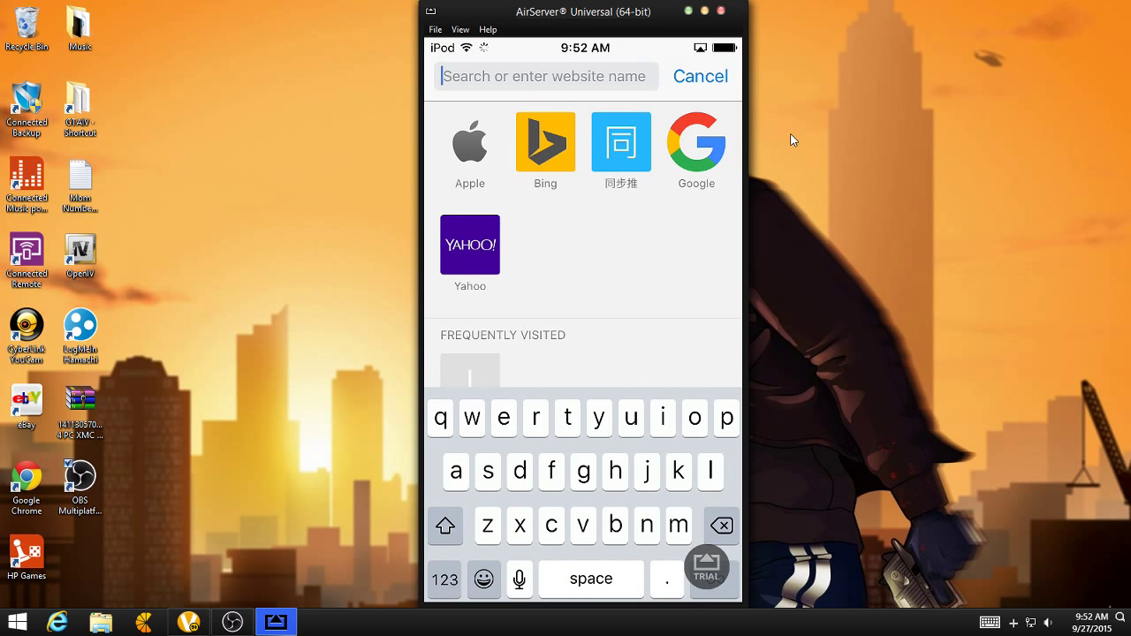
pyautogui.write('iosemusapp.com')
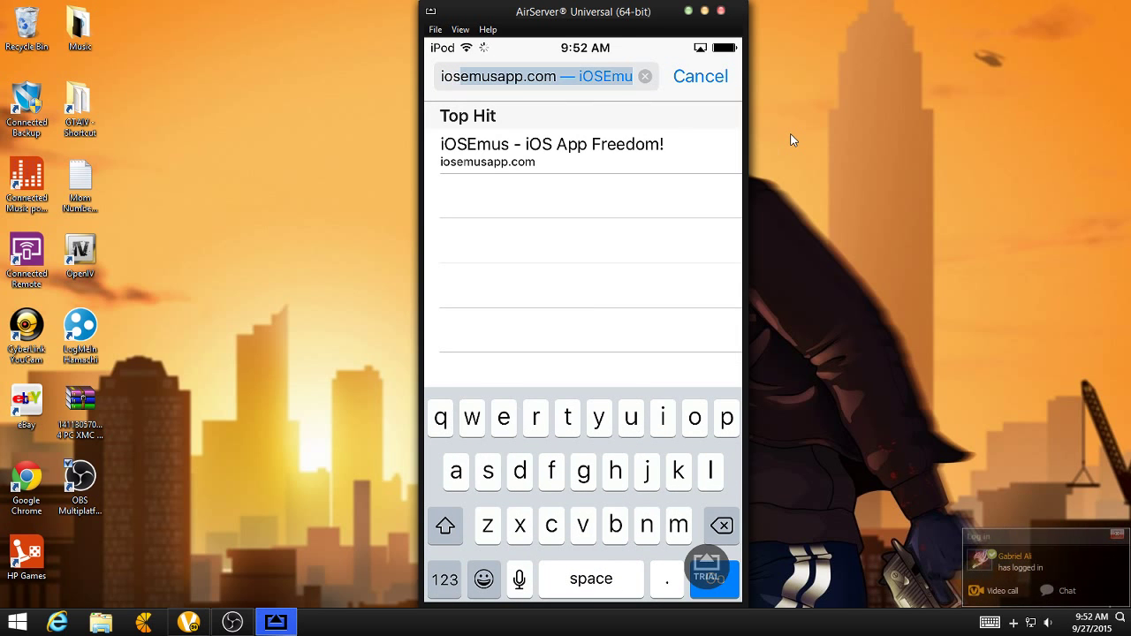
pyautogui.click(715, 580)
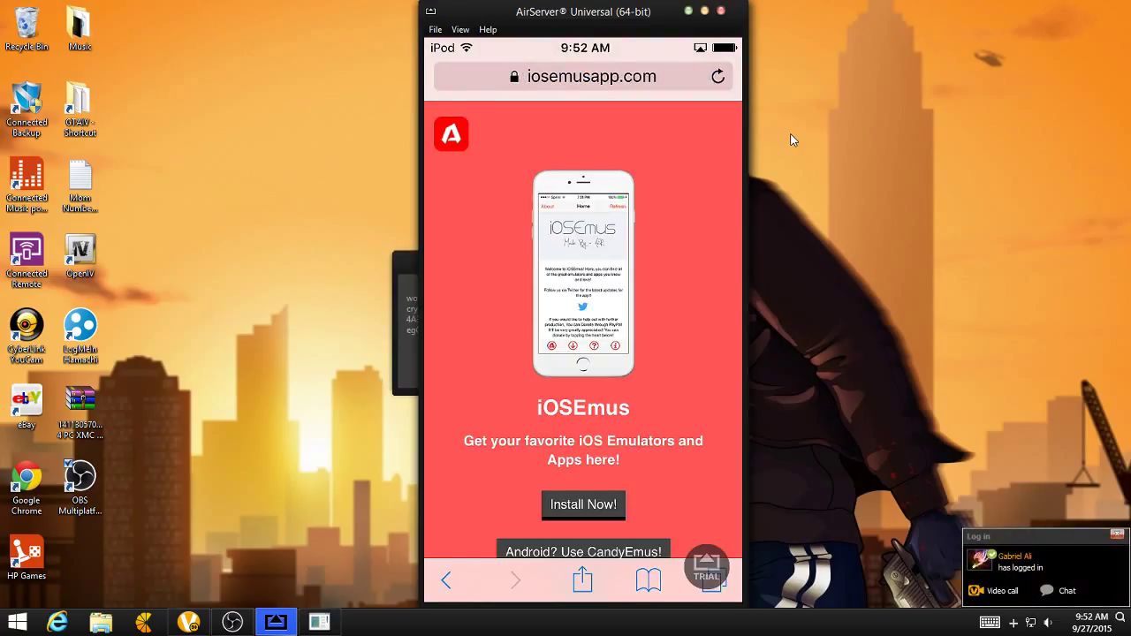
pyautogui.scroll(-3)
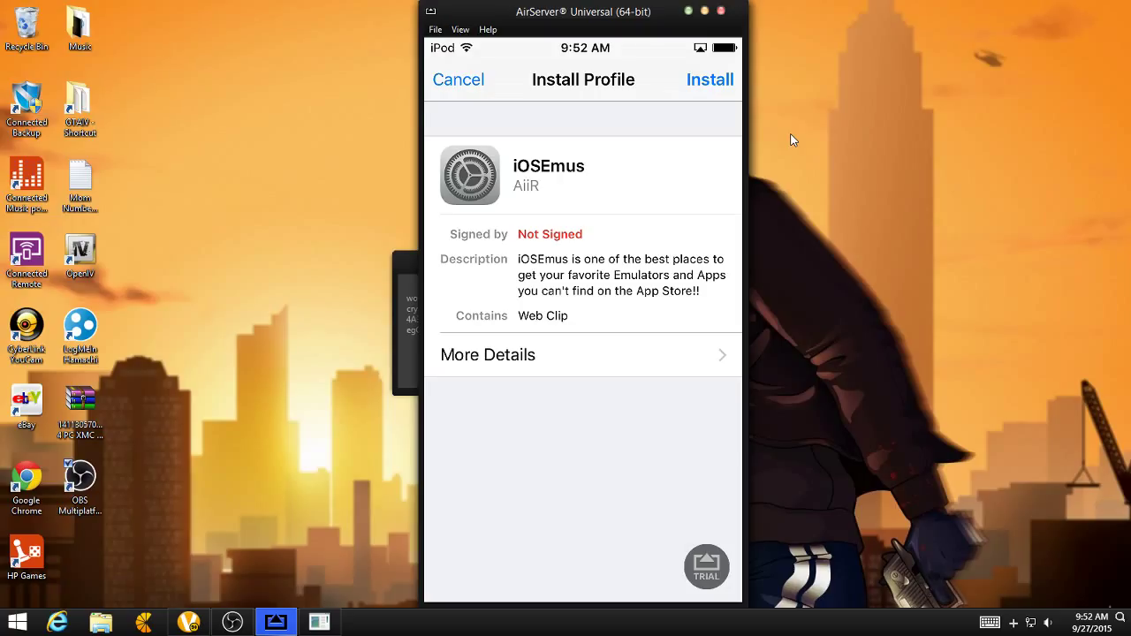
# - Install the unsigned iOSEmus profile in Settings, accepting the warning, and finish
pyautogui.click(710, 80)
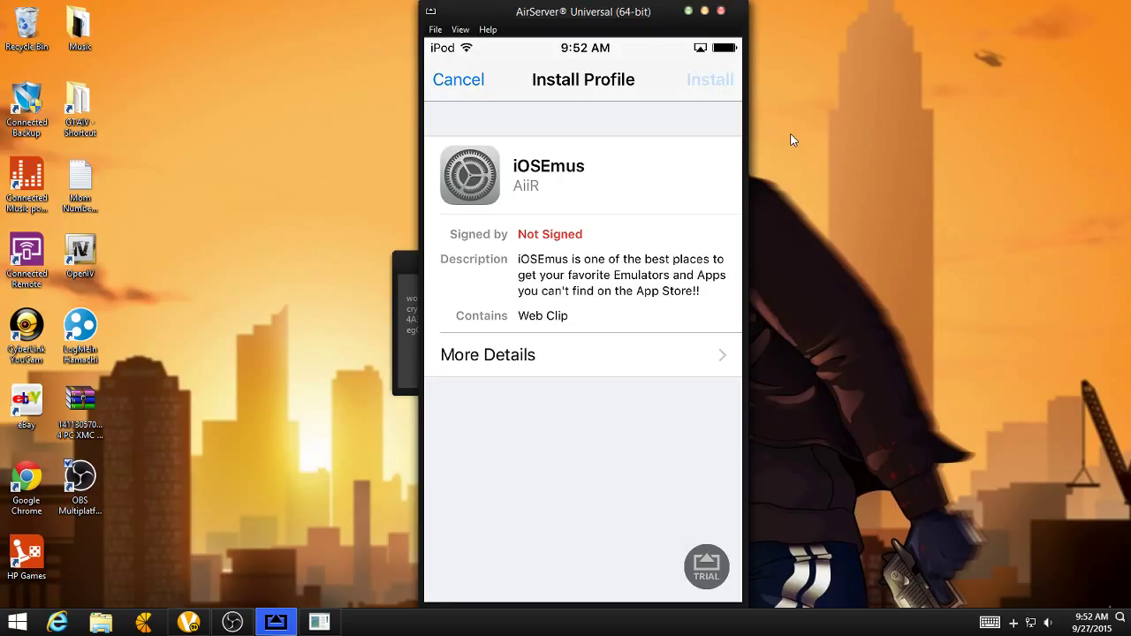
pyautogui.click(711, 79)
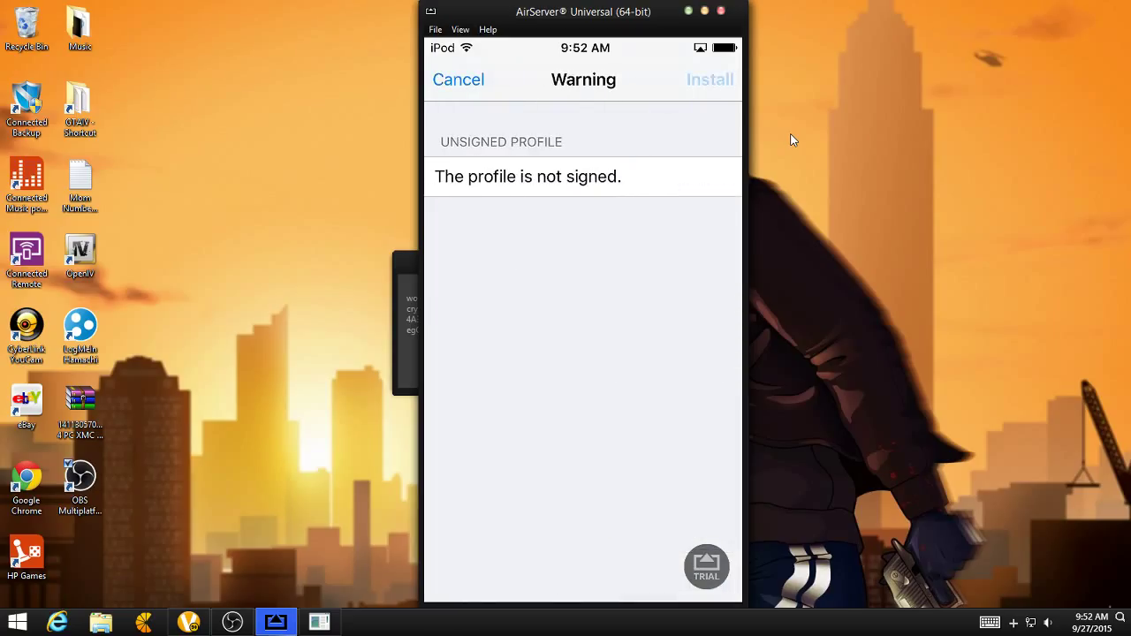
pyautogui.click(711, 80)
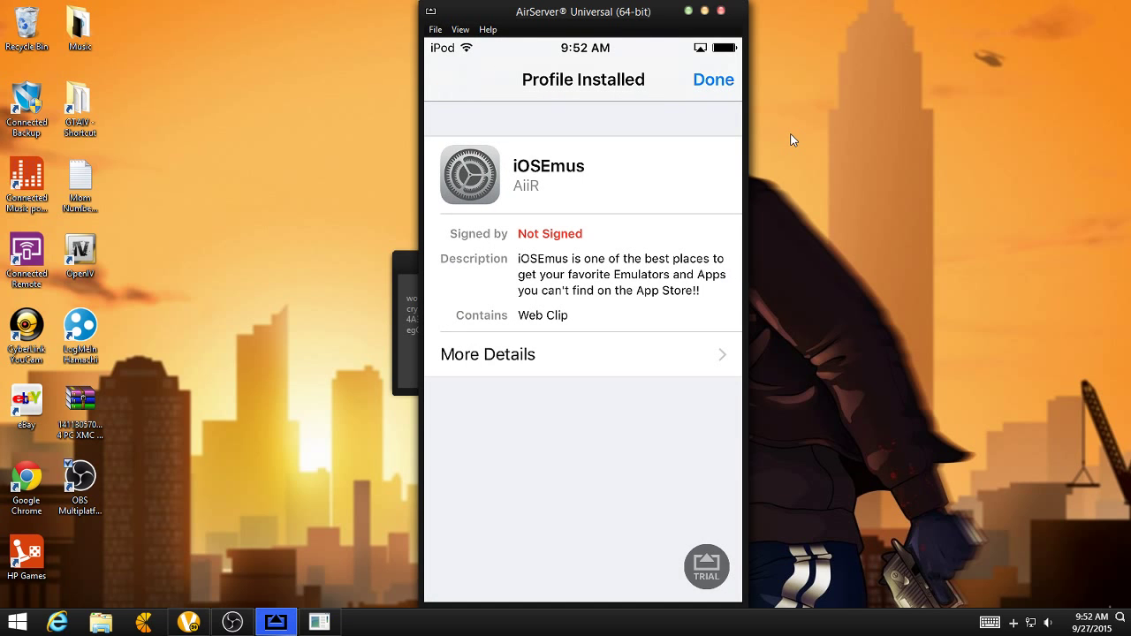
pyautogui.click(715, 79)
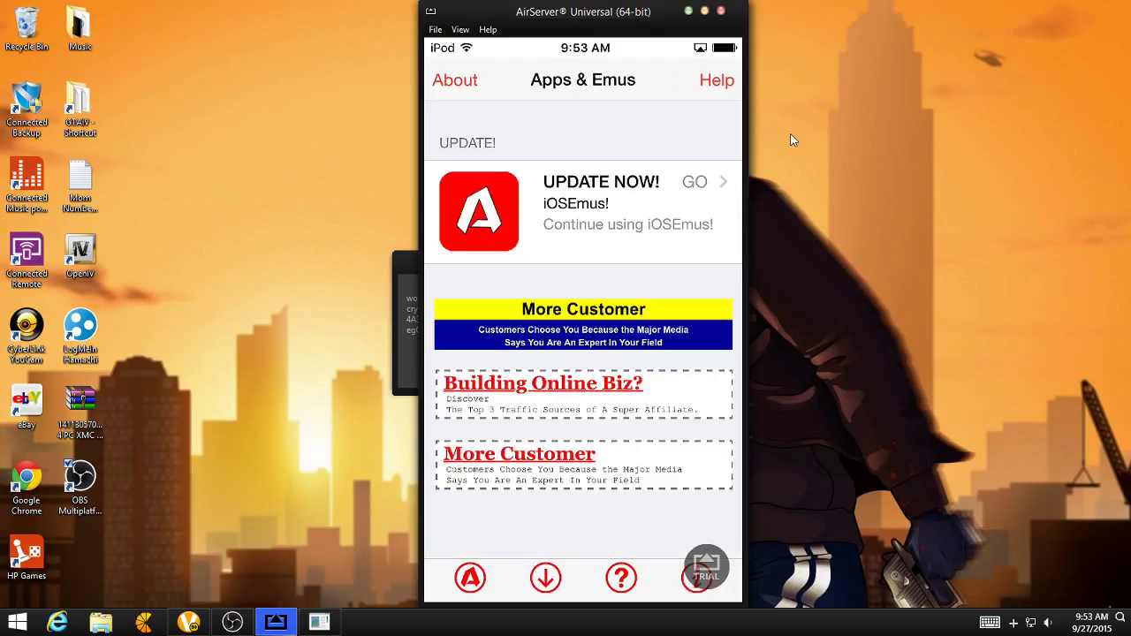
# - Apply the offered iOSEmus update by reinstalling its profile
pyautogui.click(695, 182)
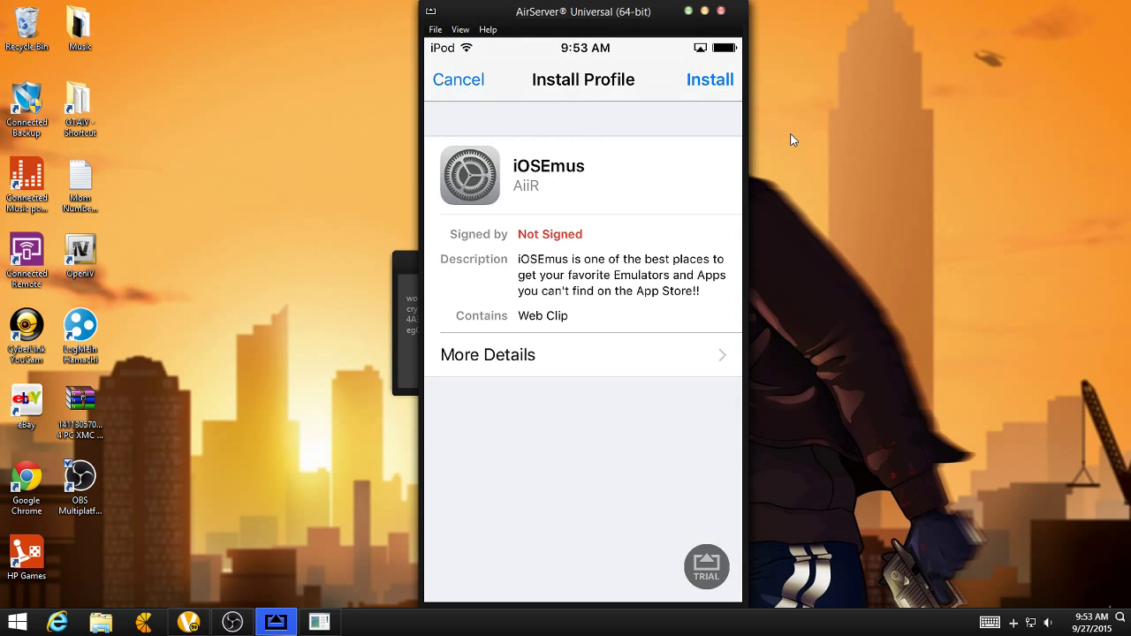
pyautogui.click(710, 77)
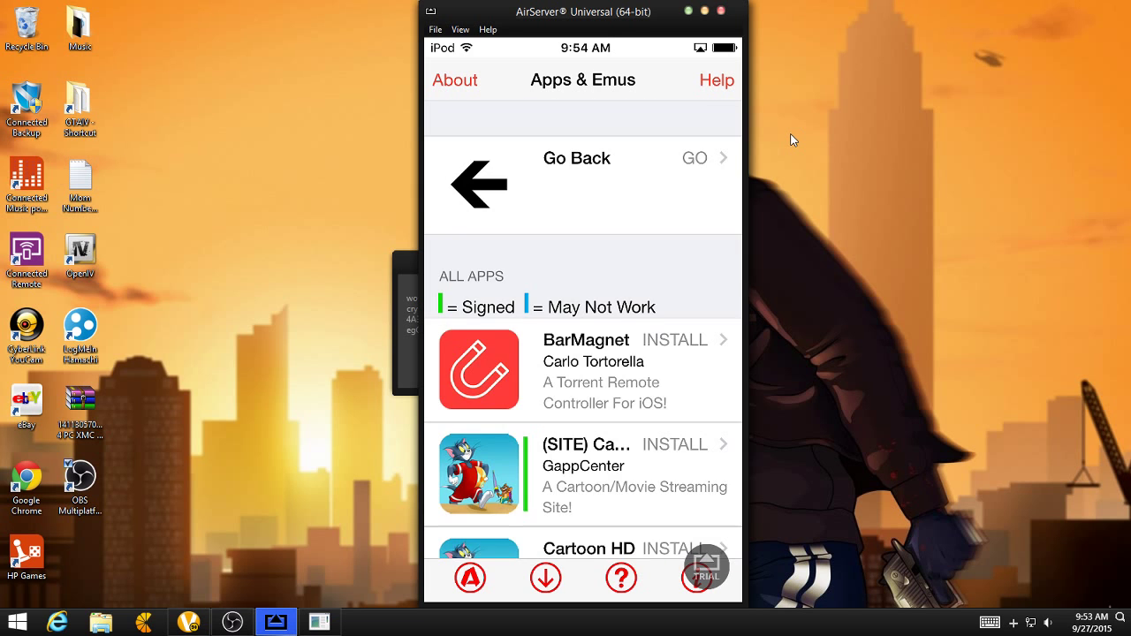
# - Find Movie Box in the app list and confirm installing version 3.3.5
pyautogui.scroll(-3)
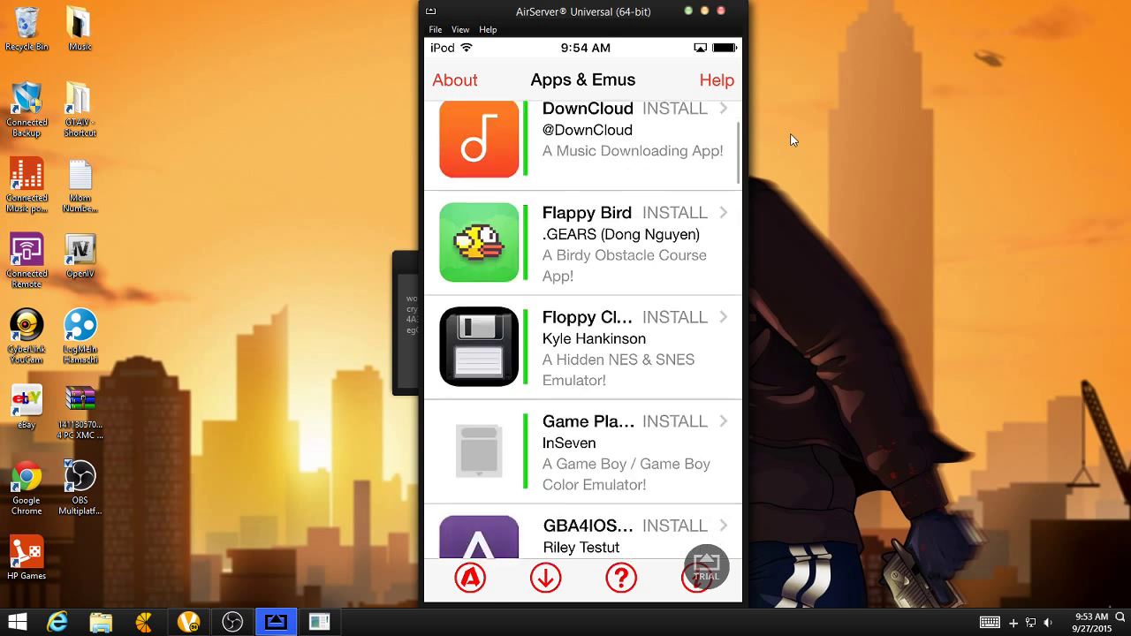
pyautogui.scroll(-3)
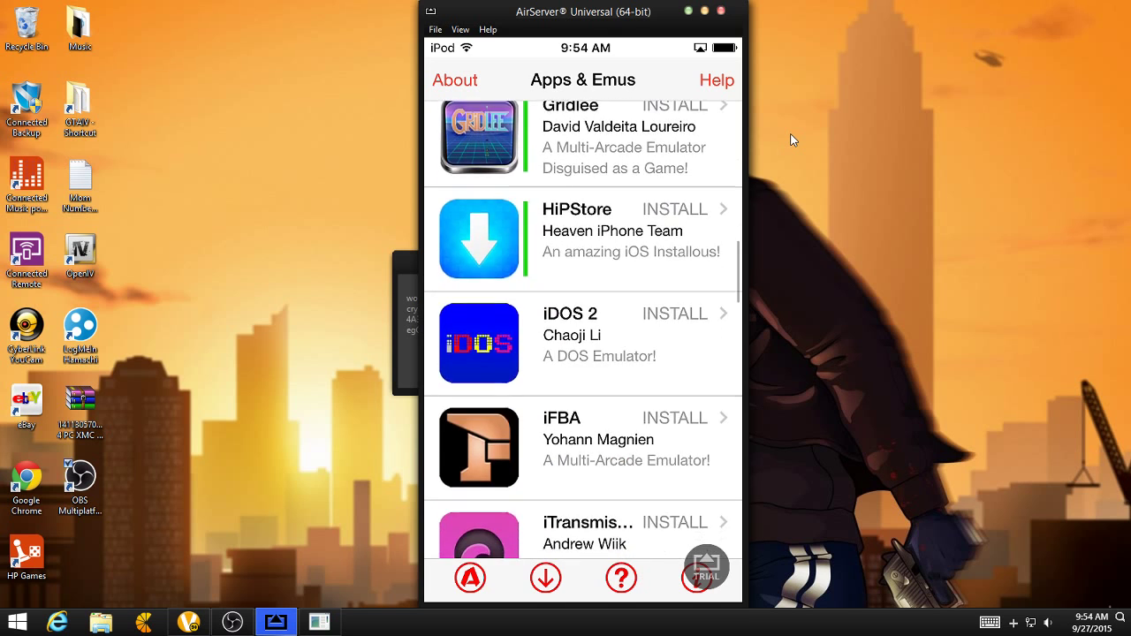
pyautogui.scroll(-3)
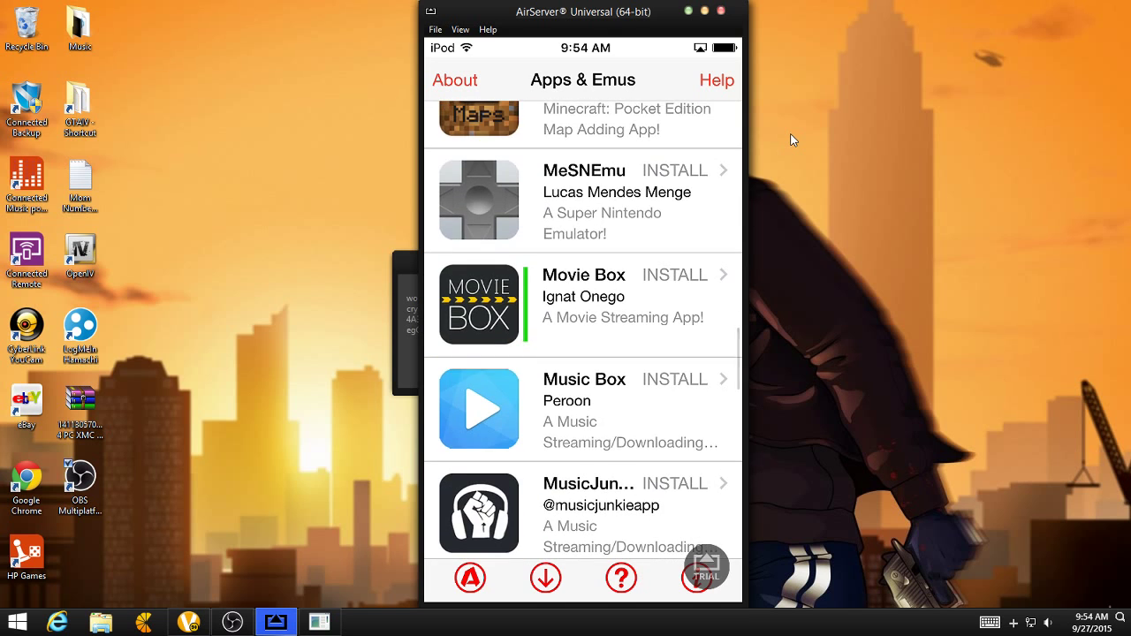
pyautogui.scroll(-3)
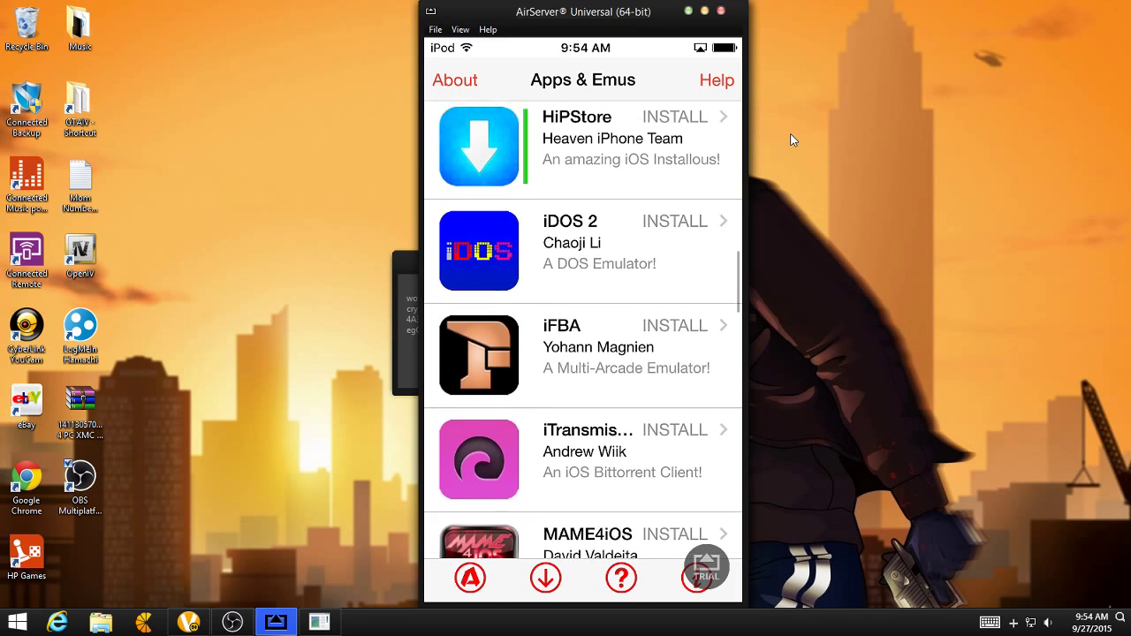
pyautogui.scroll(-3)
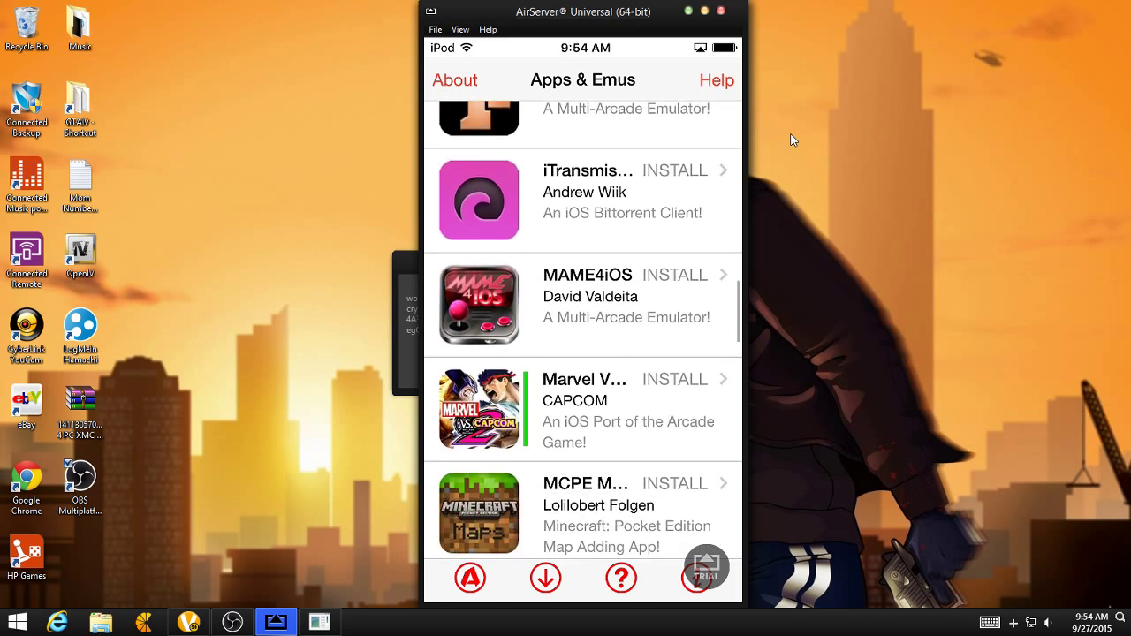
pyautogui.scroll(-3)
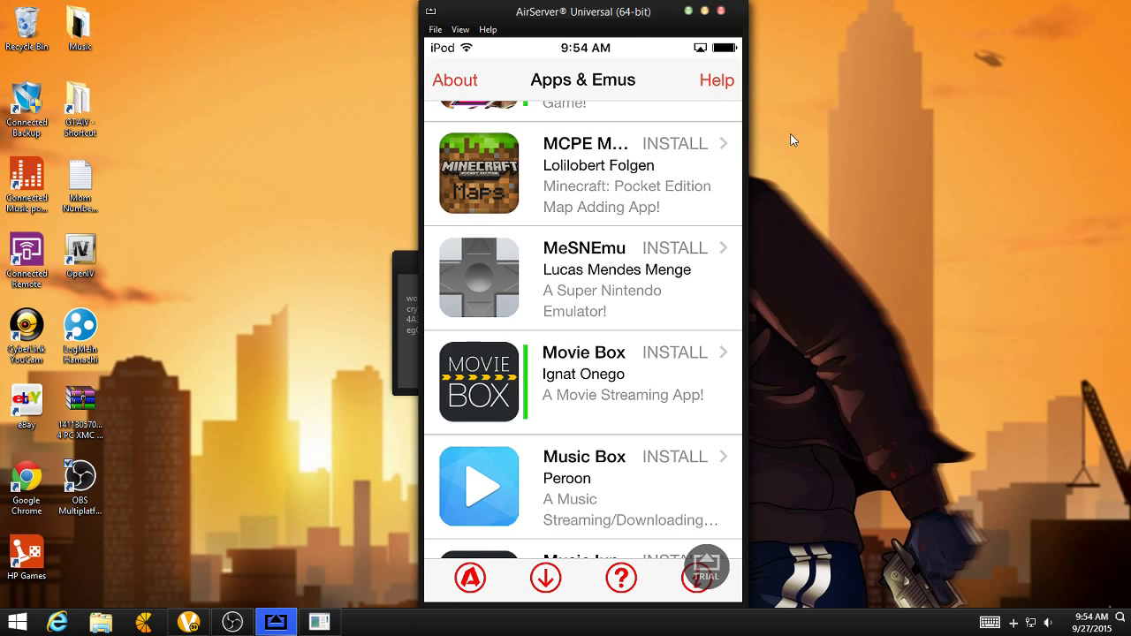
pyautogui.click(675, 352)
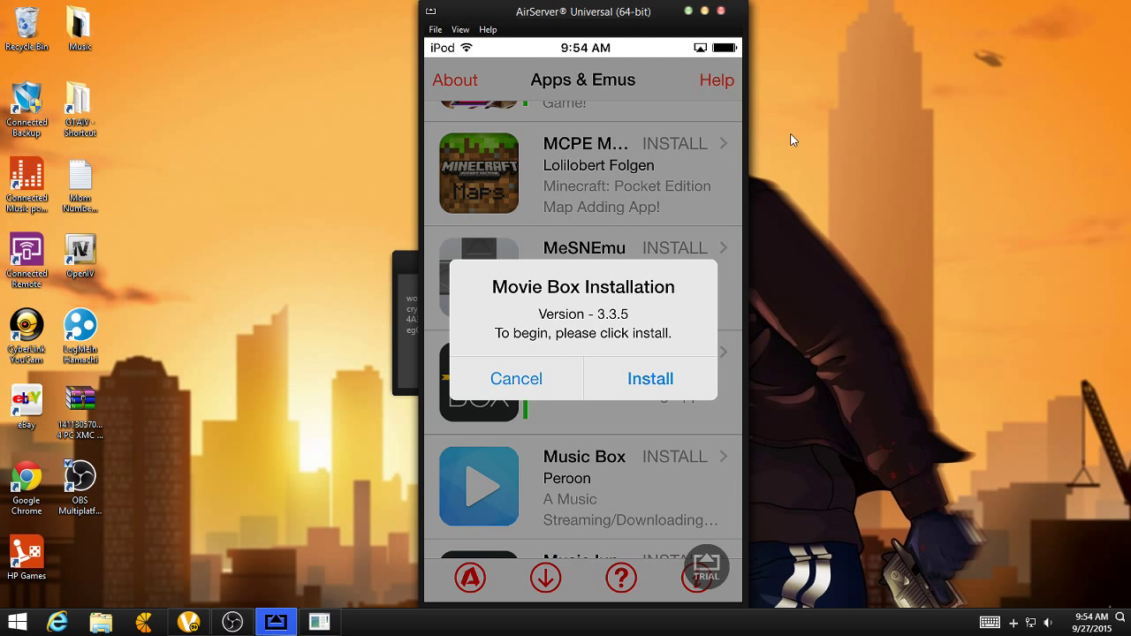
pyautogui.click(650, 379)
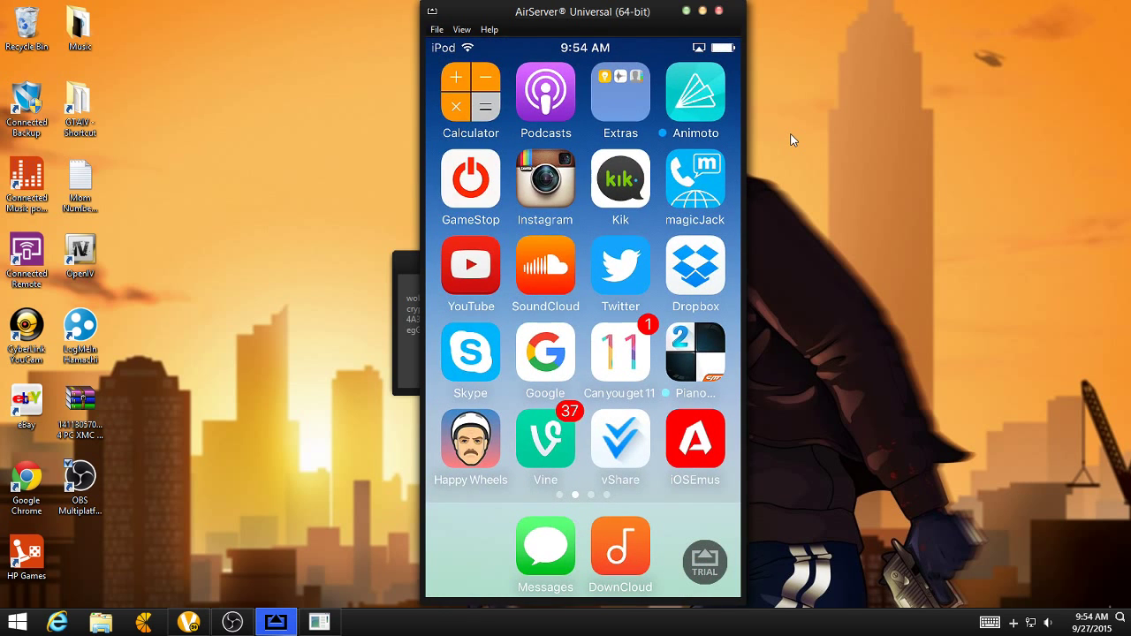
# - Swipe to the home screen page holding the new Movie Box icon
pyautogui.hscroll(-3)
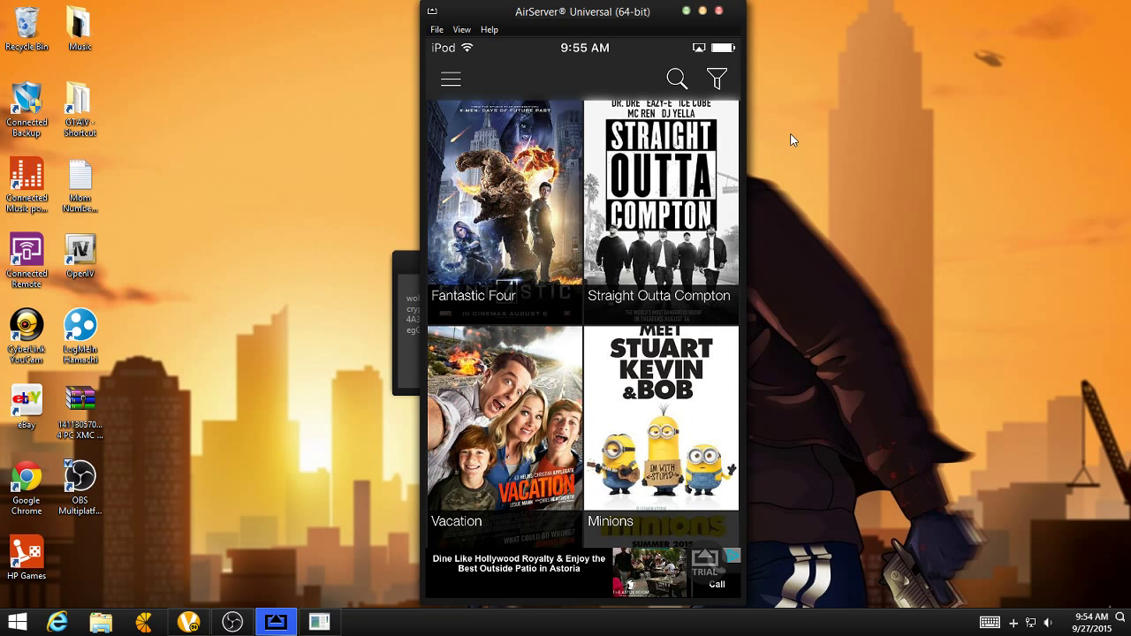
# - Browse down the Movies grid toward the Straight Outta Compton poster
pyautogui.scroll(-3)
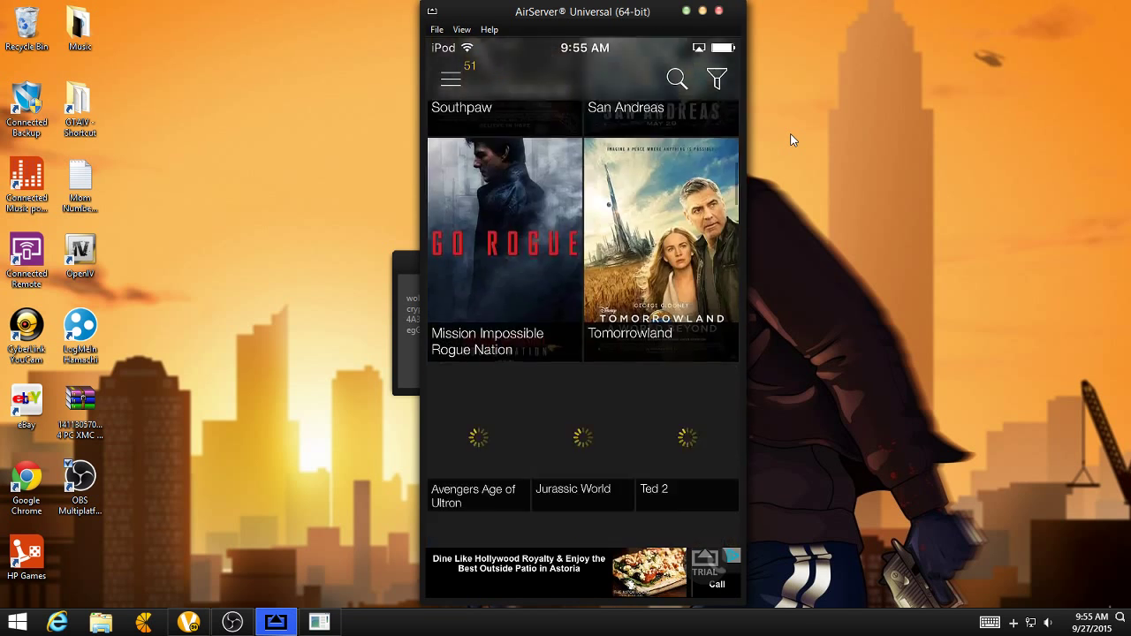
pyautogui.scroll(-3)
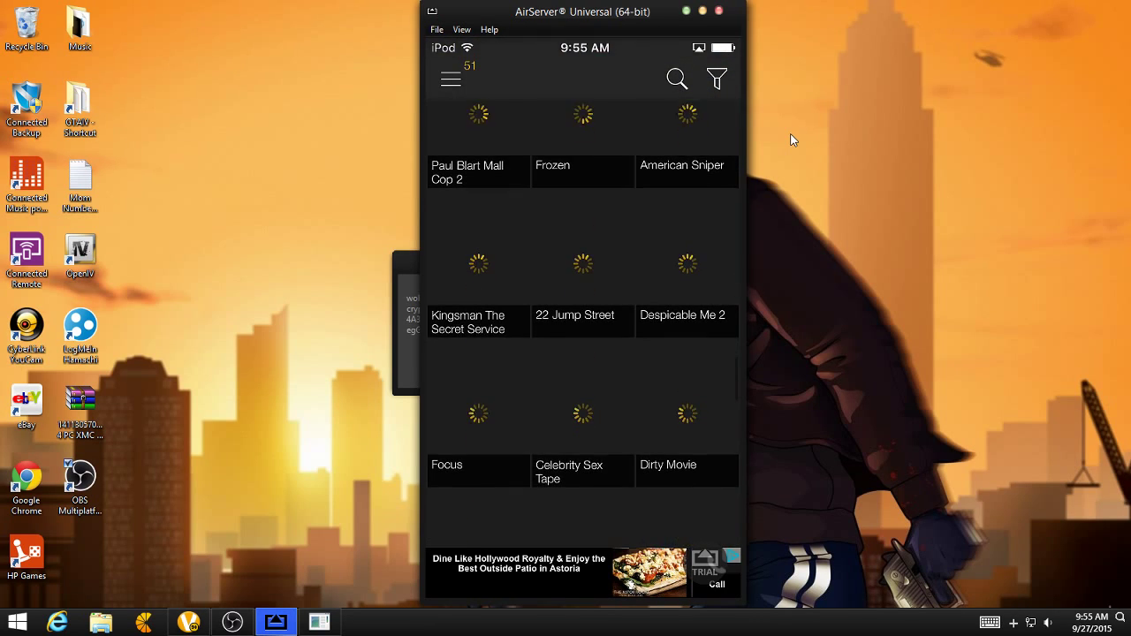
pyautogui.scroll(-3)
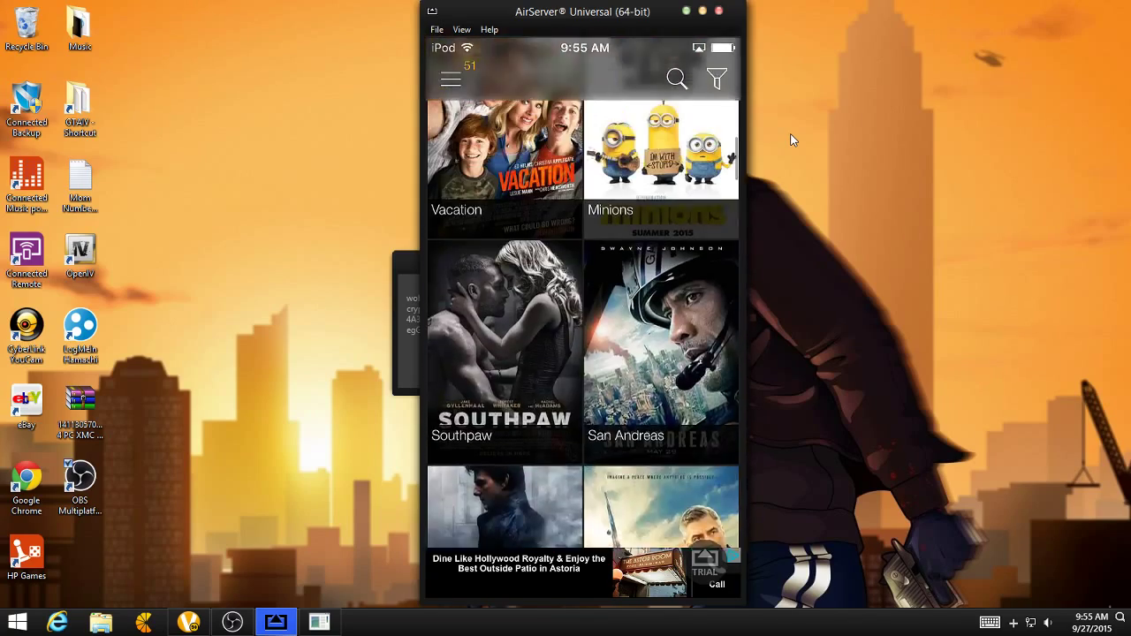
pyautogui.scroll(-3)
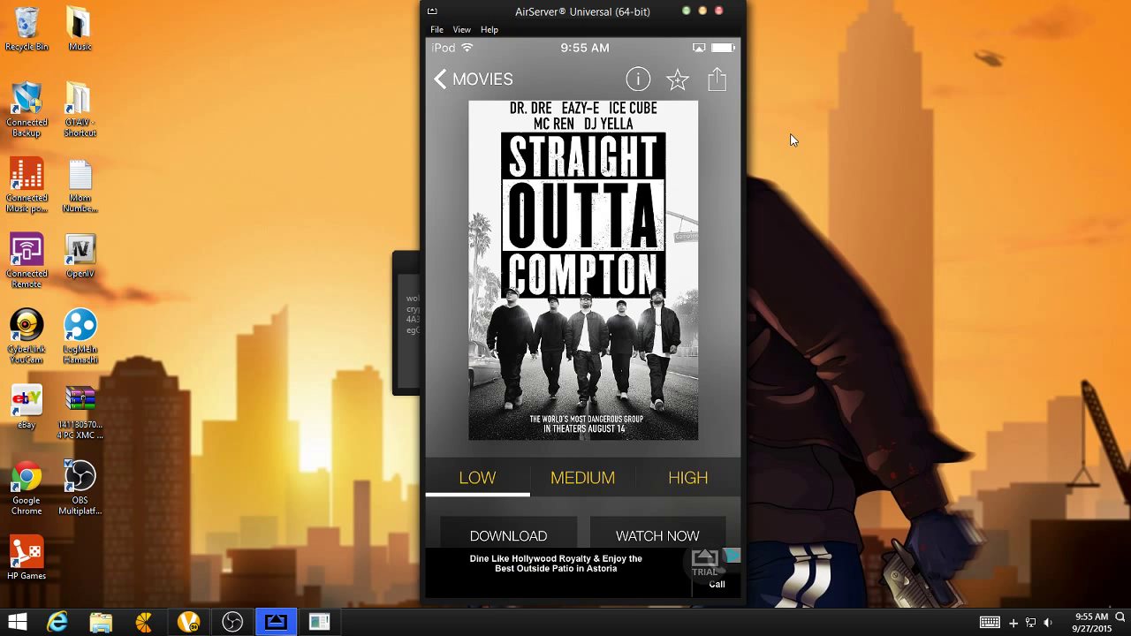
# - Choose HIGH quality, view the Server and Subtitles options, then return to Movies
pyautogui.click(688, 477)
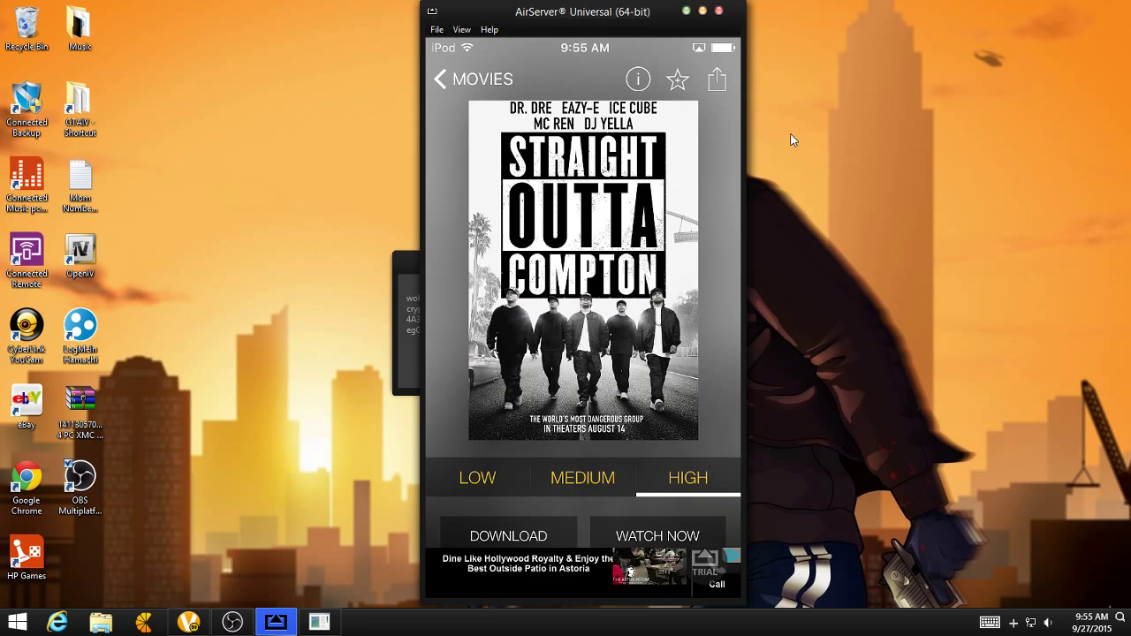
pyautogui.scroll(-3)
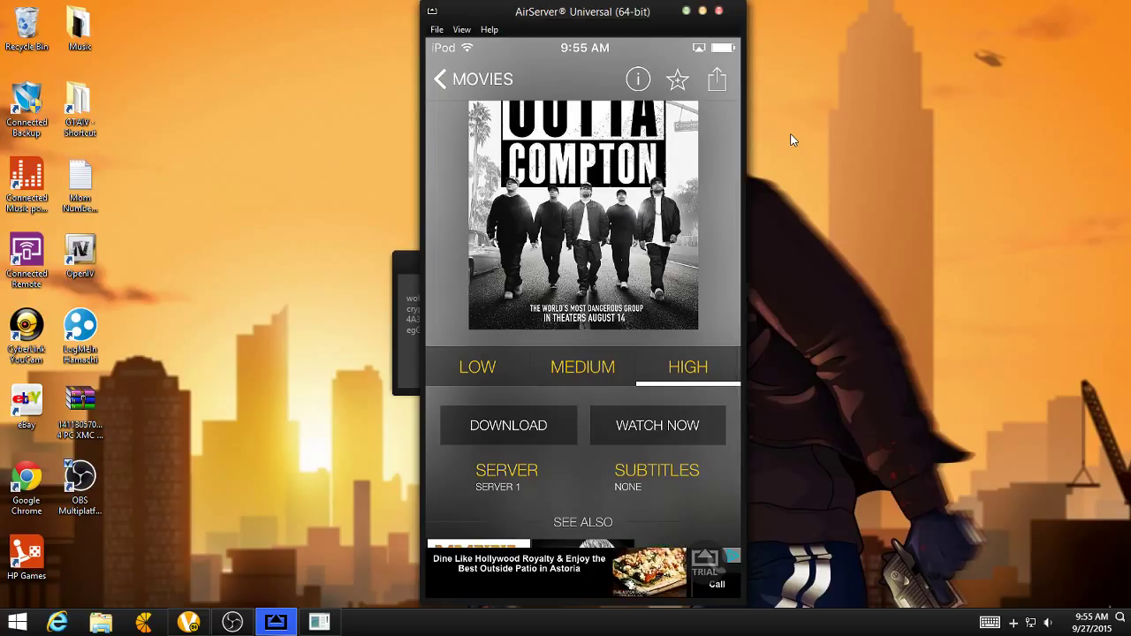
pyautogui.click(440, 78)
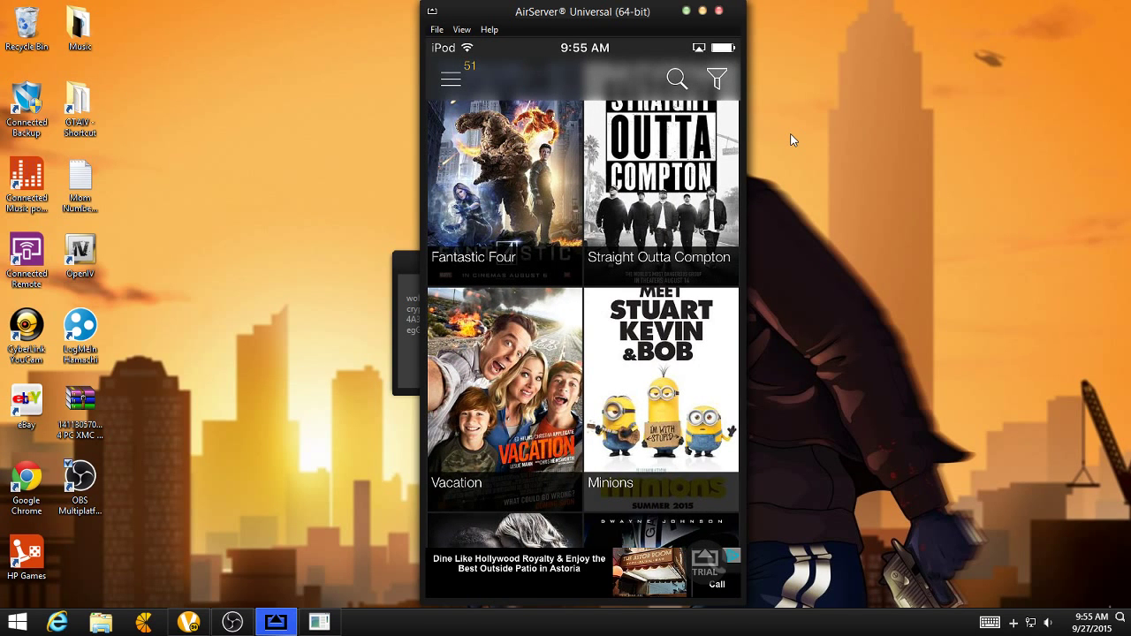
# - Switch to the TV Shows catalogue and look through series like Heroes, Mr Robot and Limitless
pyautogui.click(450, 78)
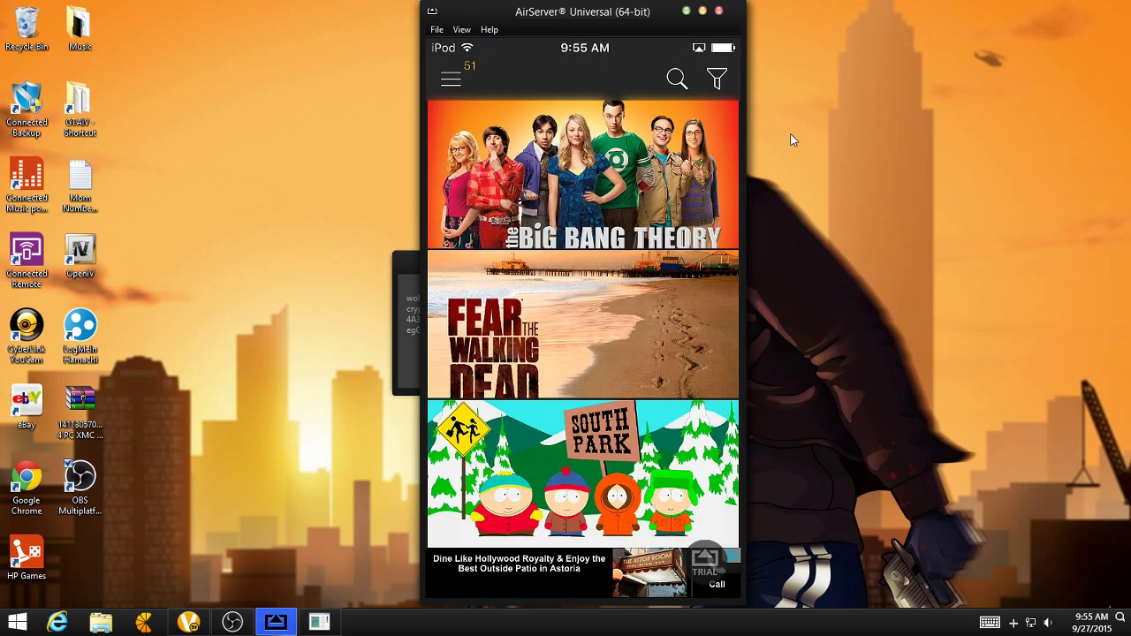
pyautogui.scroll(-3)
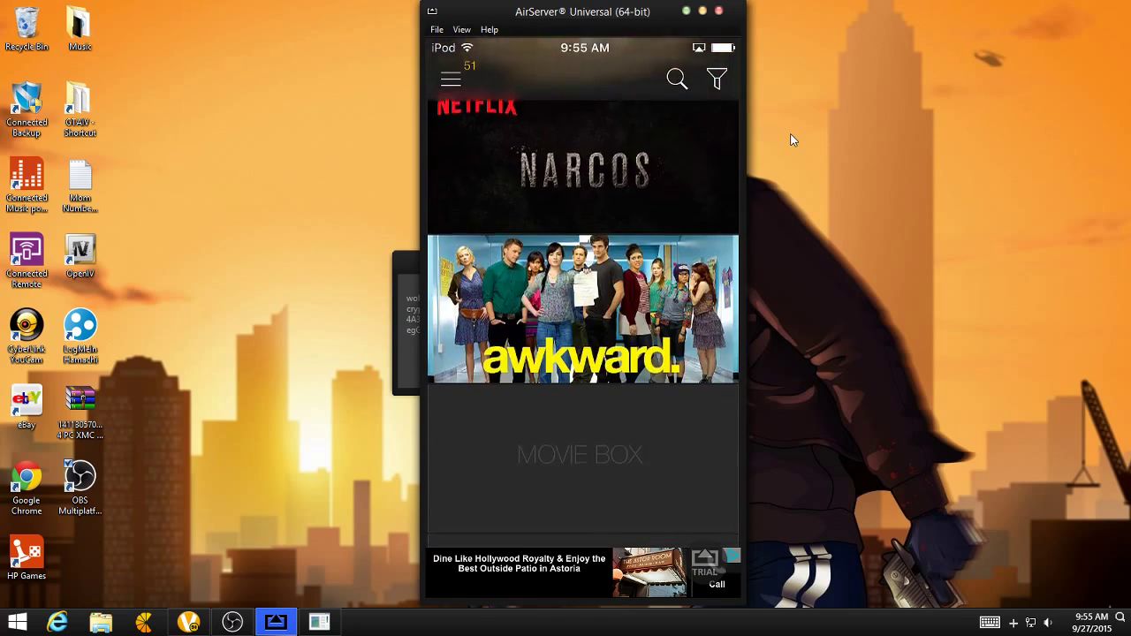
pyautogui.scroll(-3)
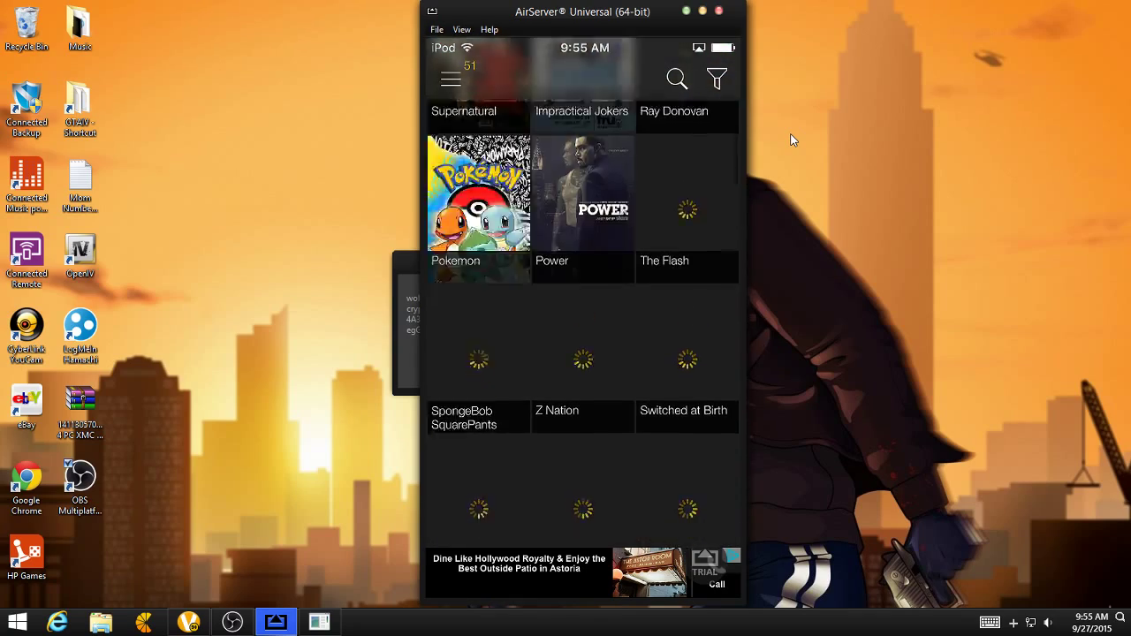
pyautogui.scroll(-3)
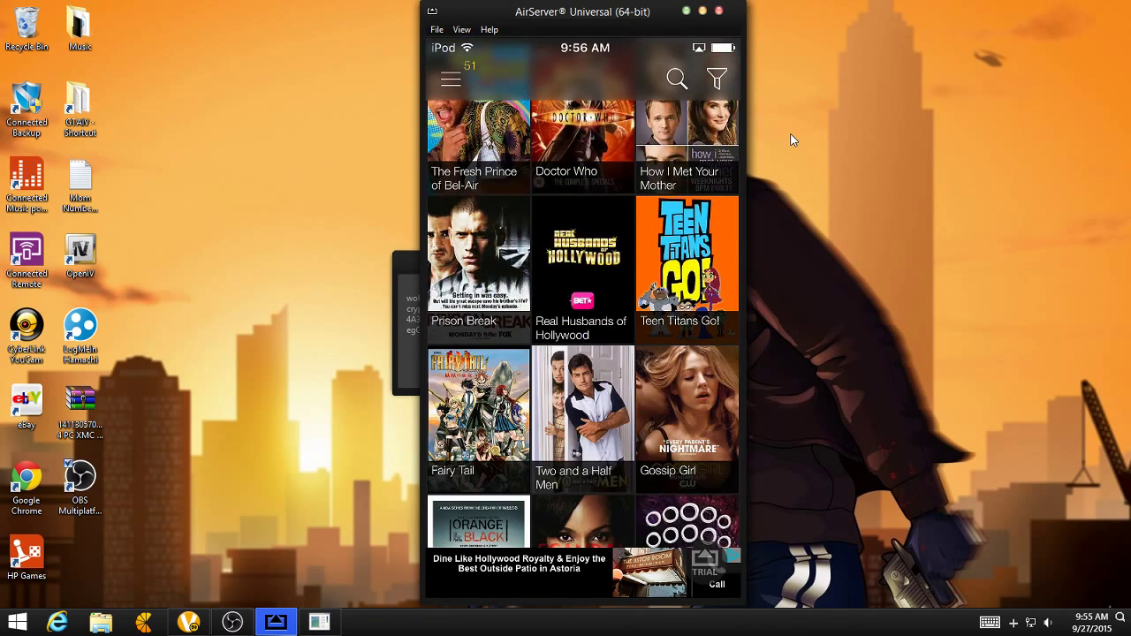
pyautogui.scroll(-3)
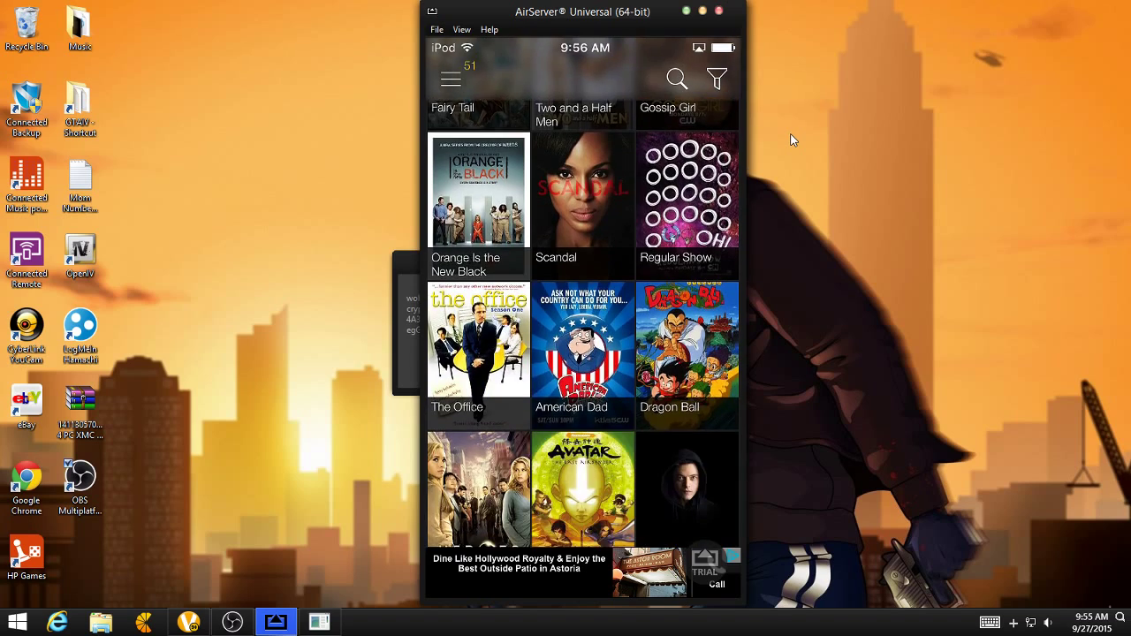
pyautogui.scroll(-3)
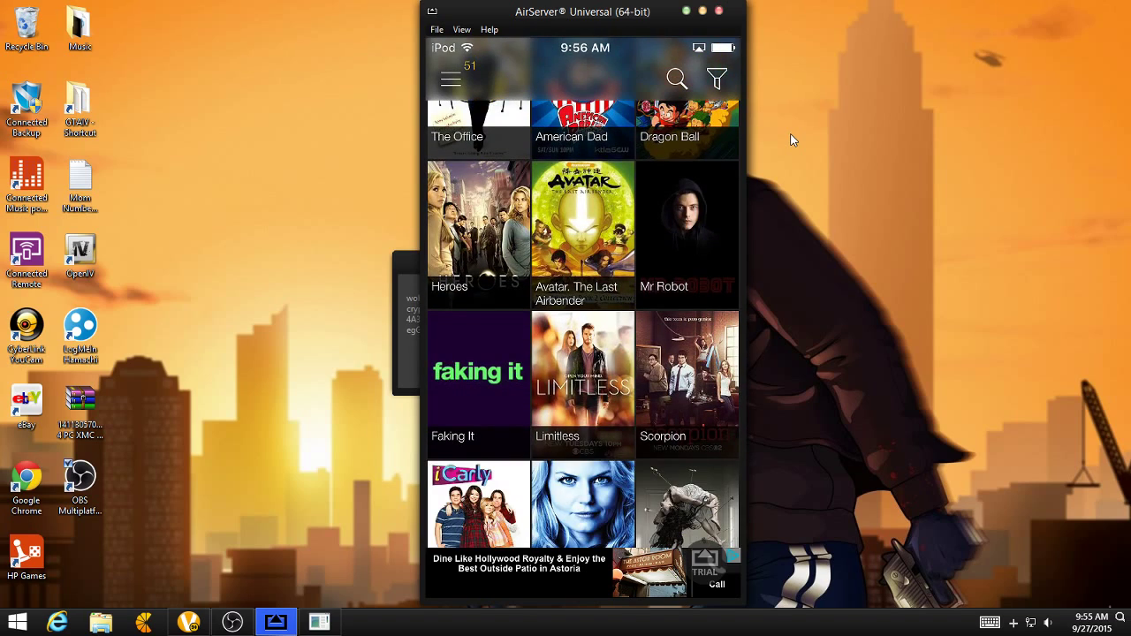
pyautogui.click(583, 219)
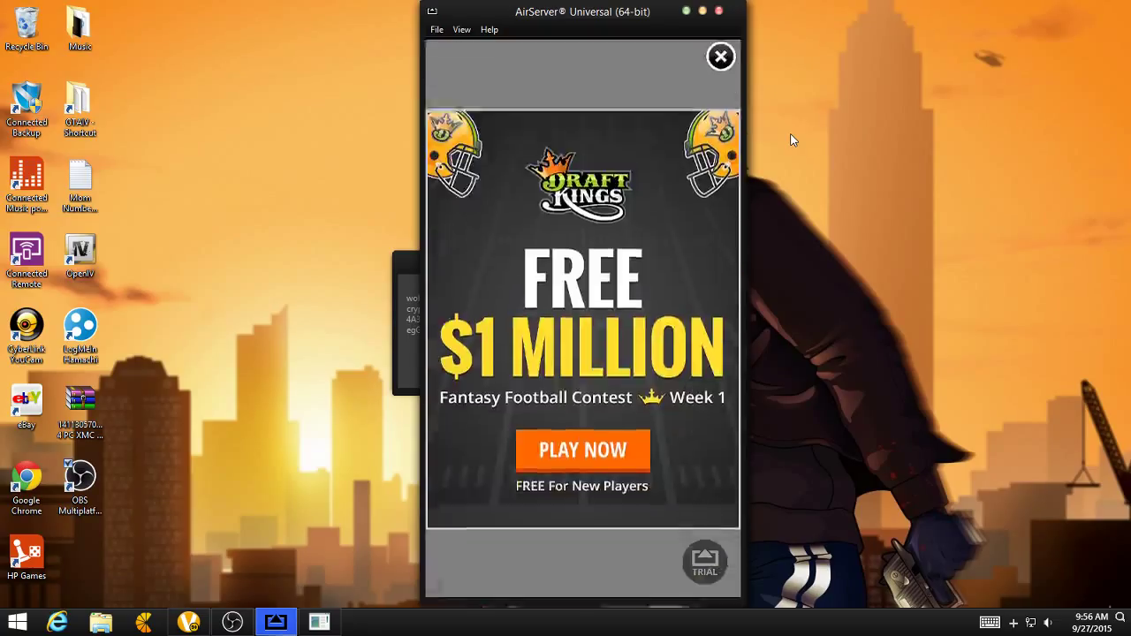
pyautogui.click(721, 56)
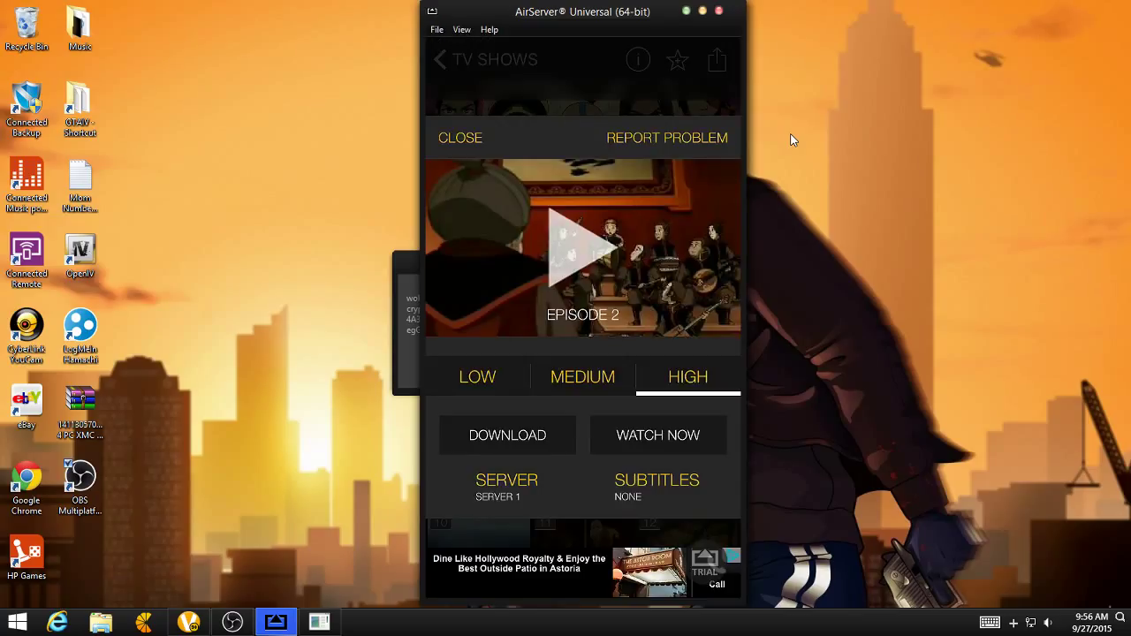
pyautogui.click(460, 138)
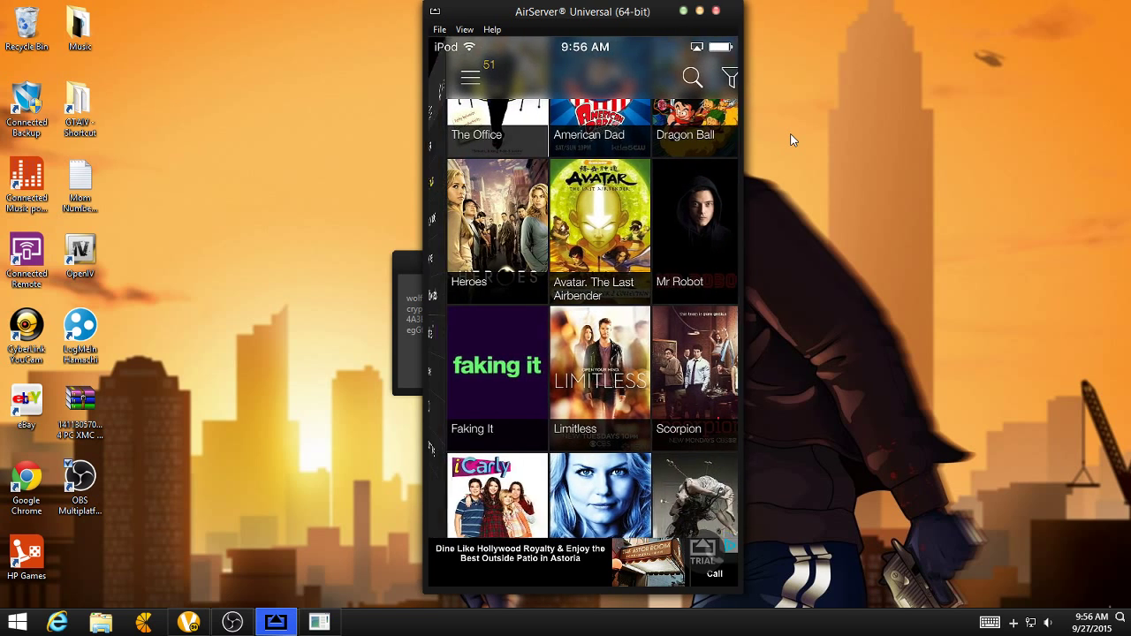
# - View the Updates section's TV SHOWS tab and browse the dated new episodes
pyautogui.click(470, 78)
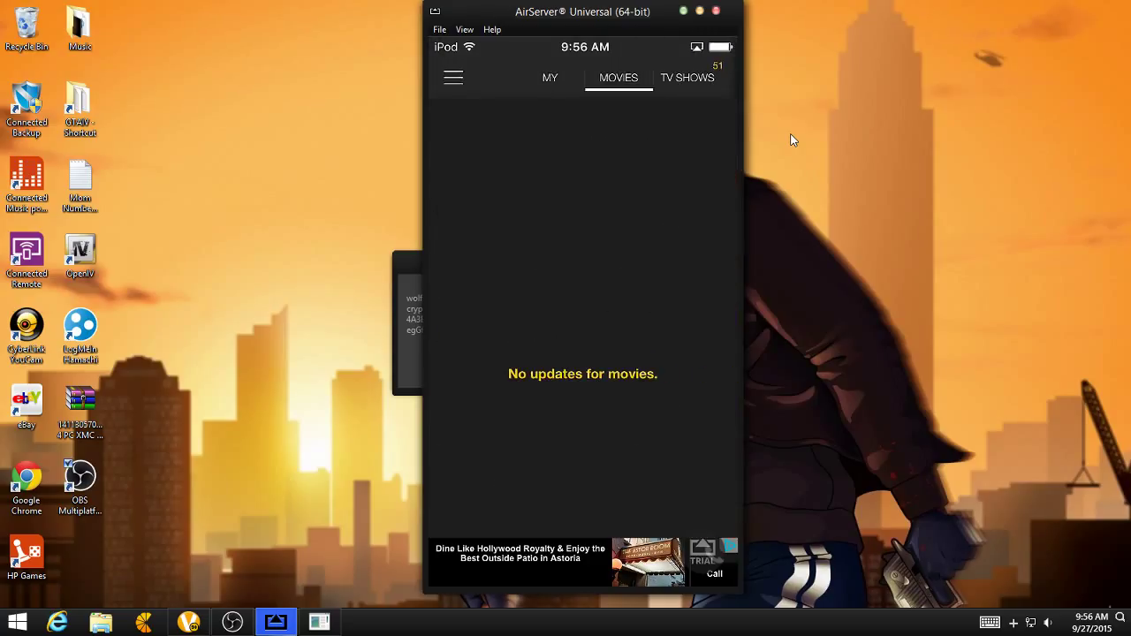
pyautogui.click(687, 78)
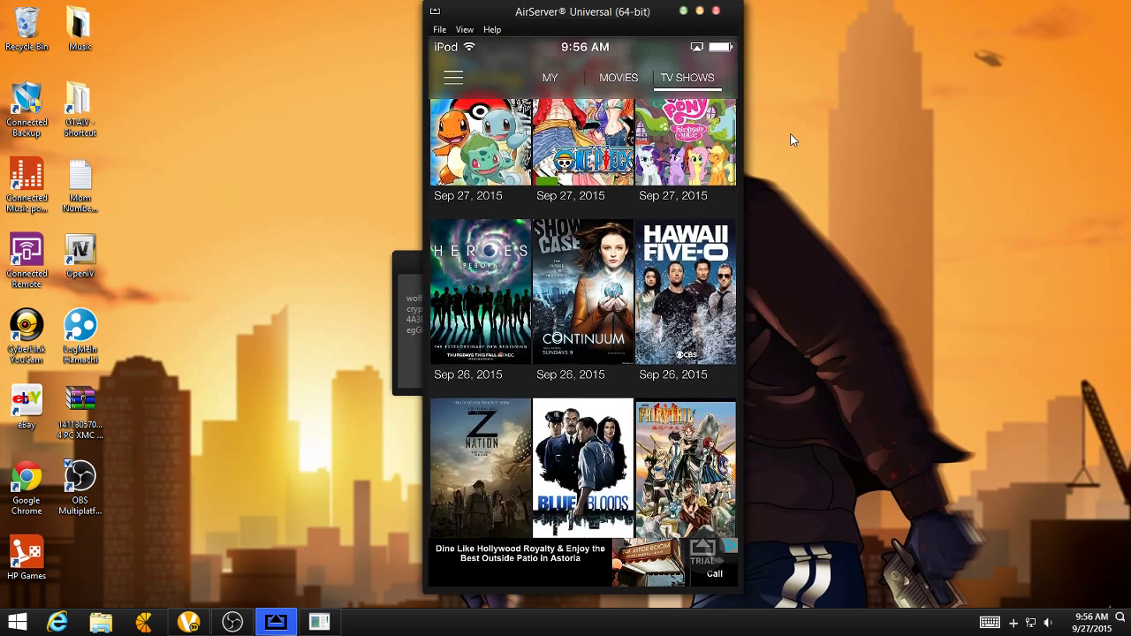
pyautogui.scroll(-3)
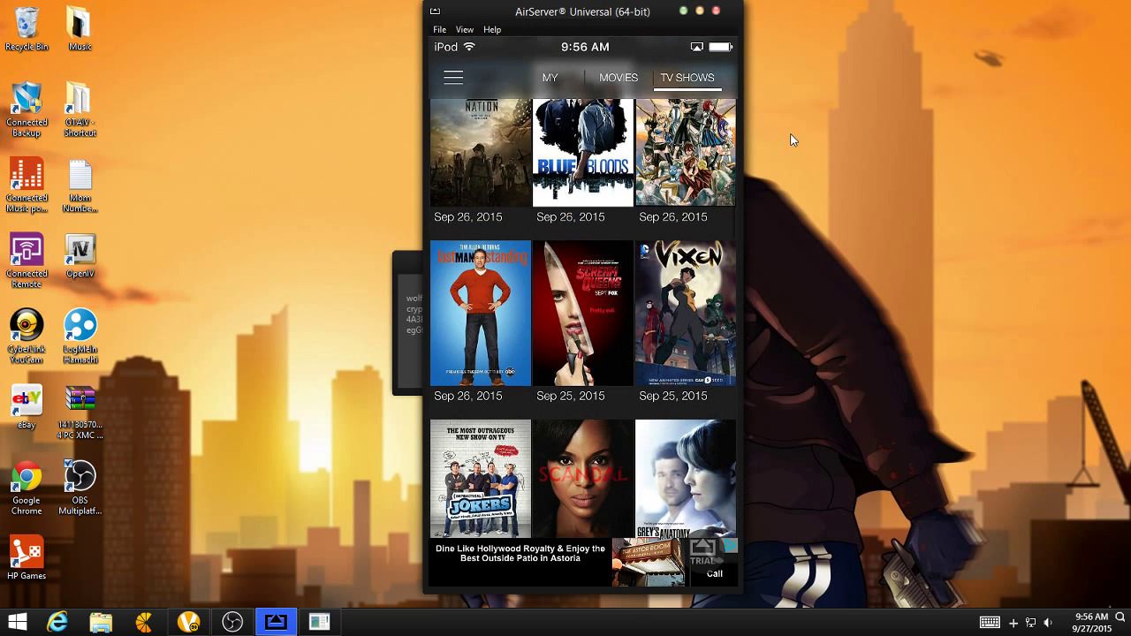
pyautogui.scroll(-3)
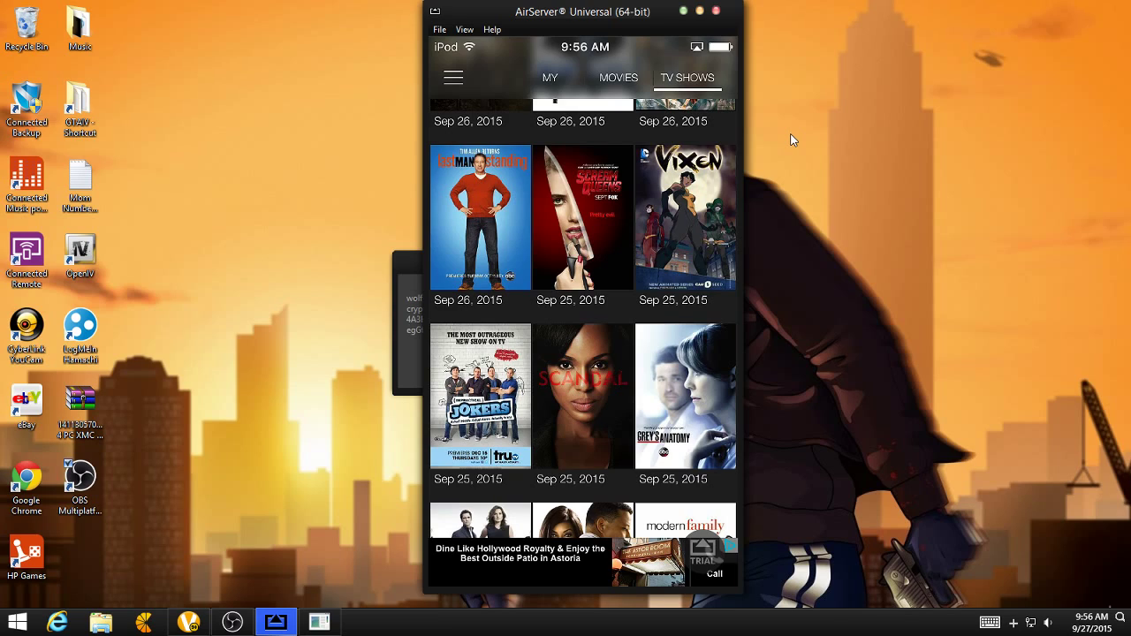
pyautogui.scroll(-3)
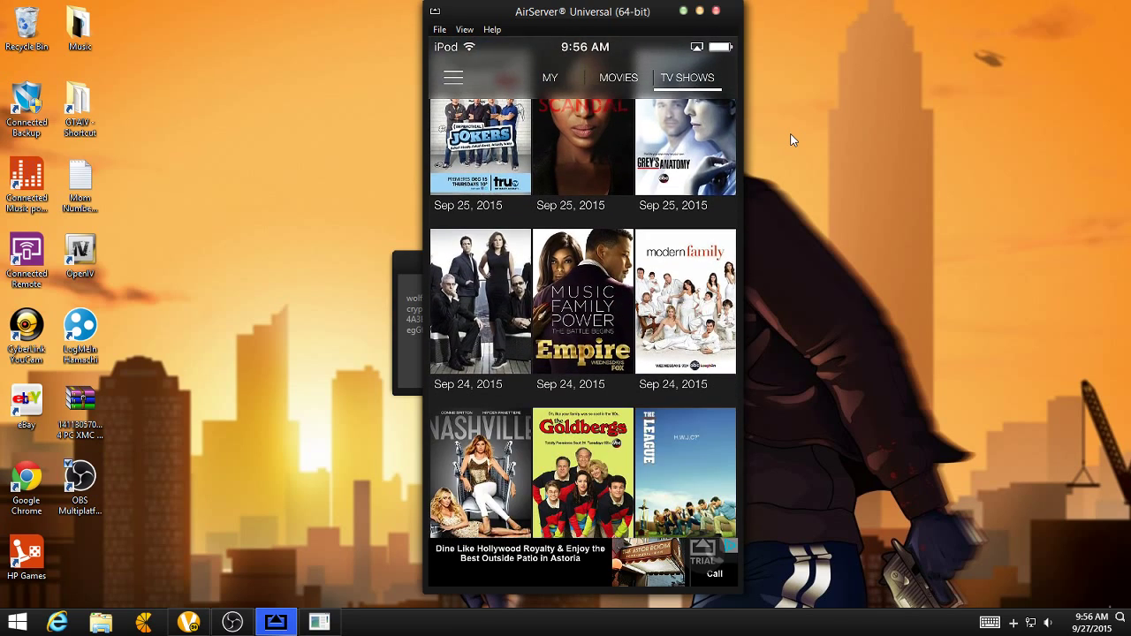
pyautogui.scroll(-3)
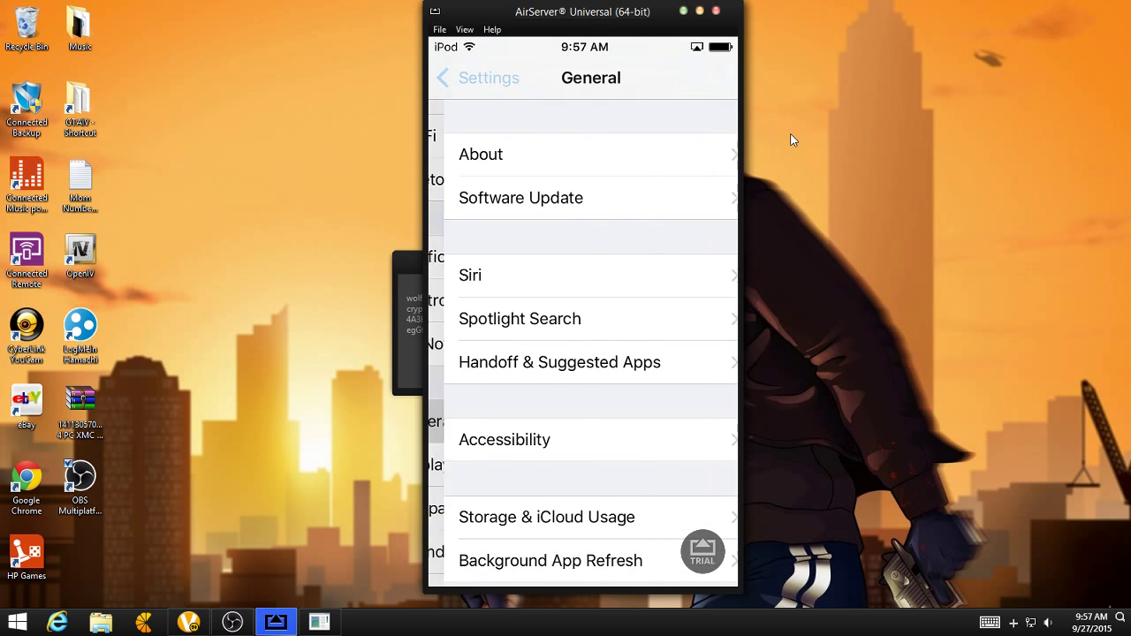
# - Open Profiles under General, view the last enterprise app profile, then return to Movie Box's home screen page
pyautogui.scroll(-3)
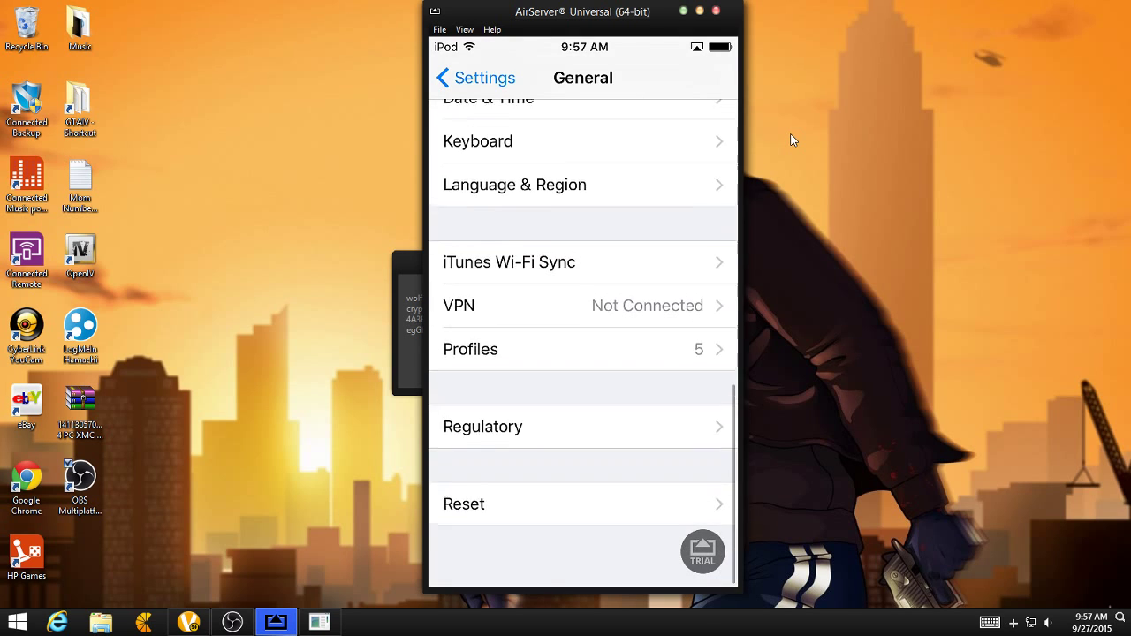
pyautogui.click(584, 350)
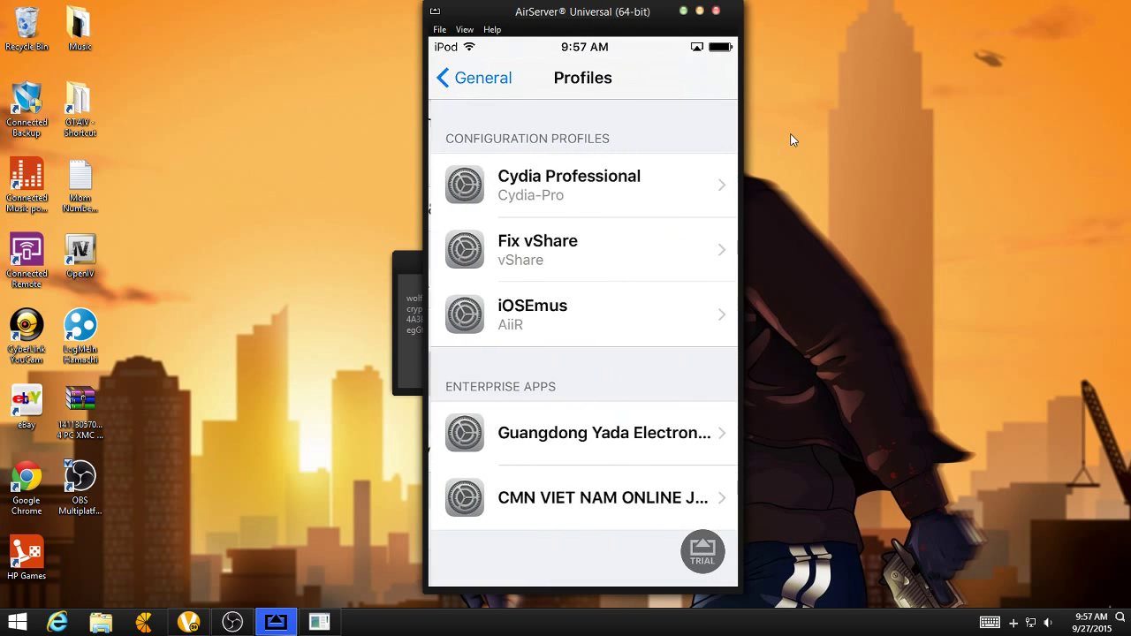
pyautogui.click(584, 498)
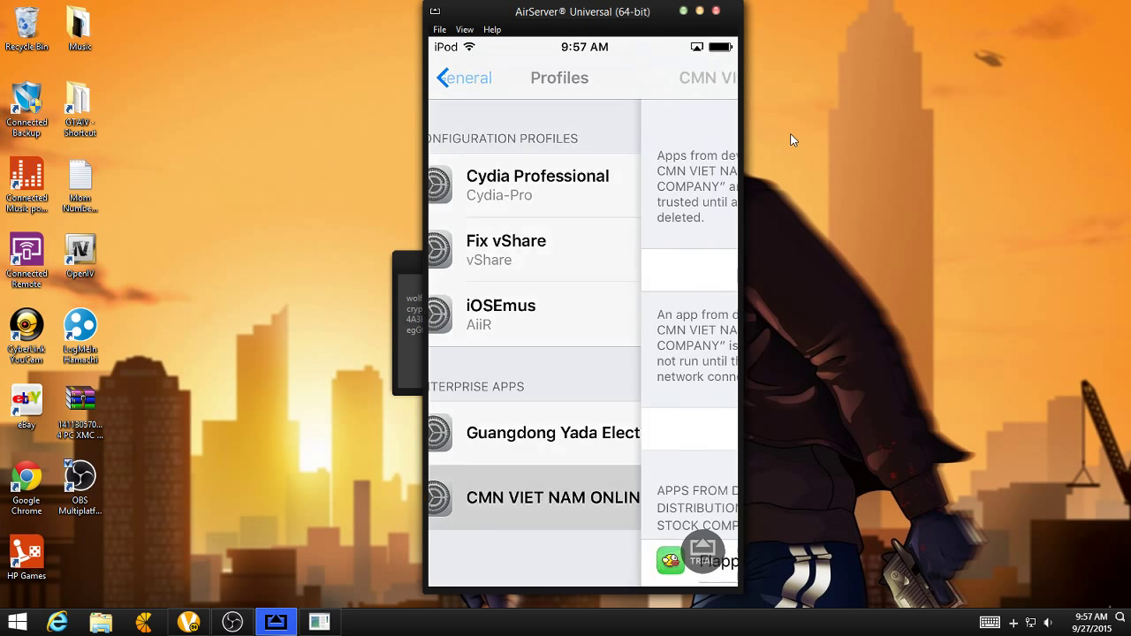
pyautogui.click(551, 498)
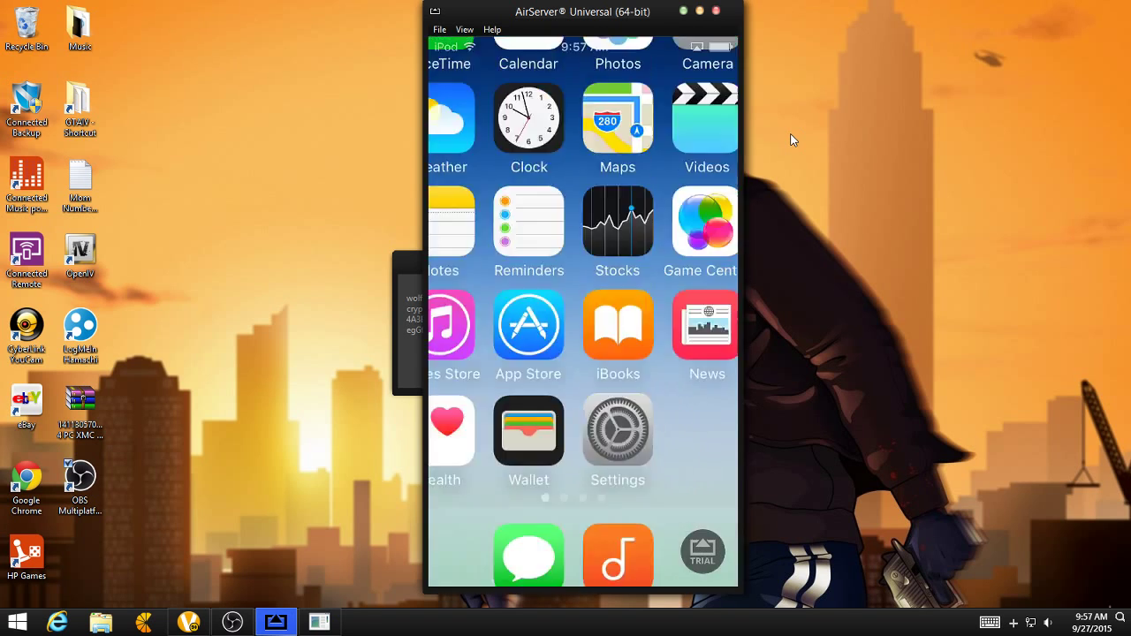
pyautogui.hscroll(-3)
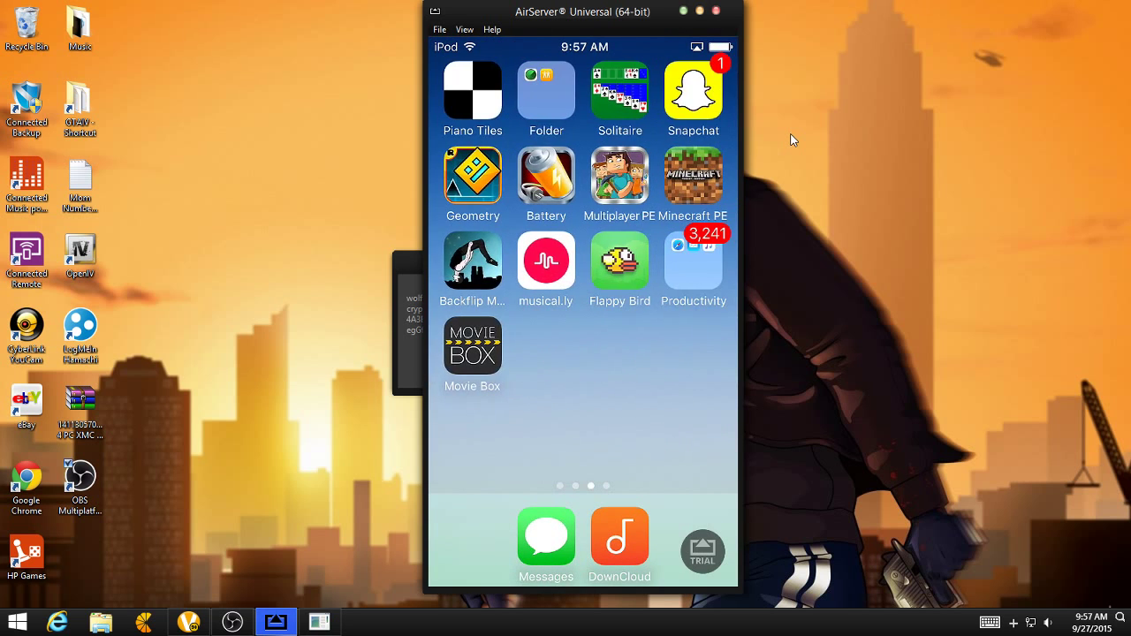